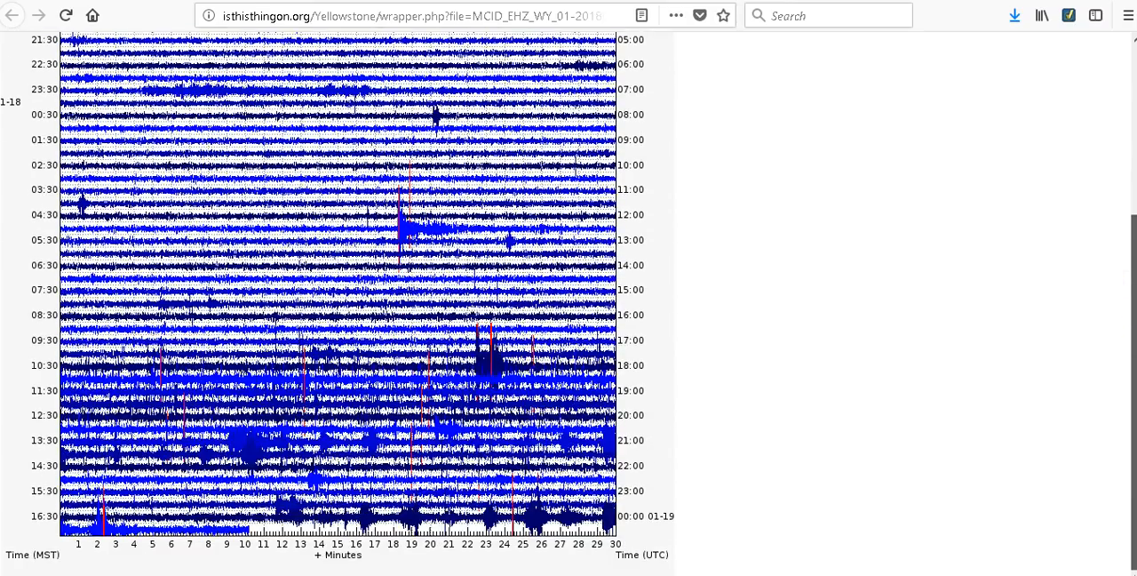
Step: View the Old Faithful (YFT) and Hebgen Lake (YHL) seismograms, returning to the thumbnail map each time
click(336, 505)
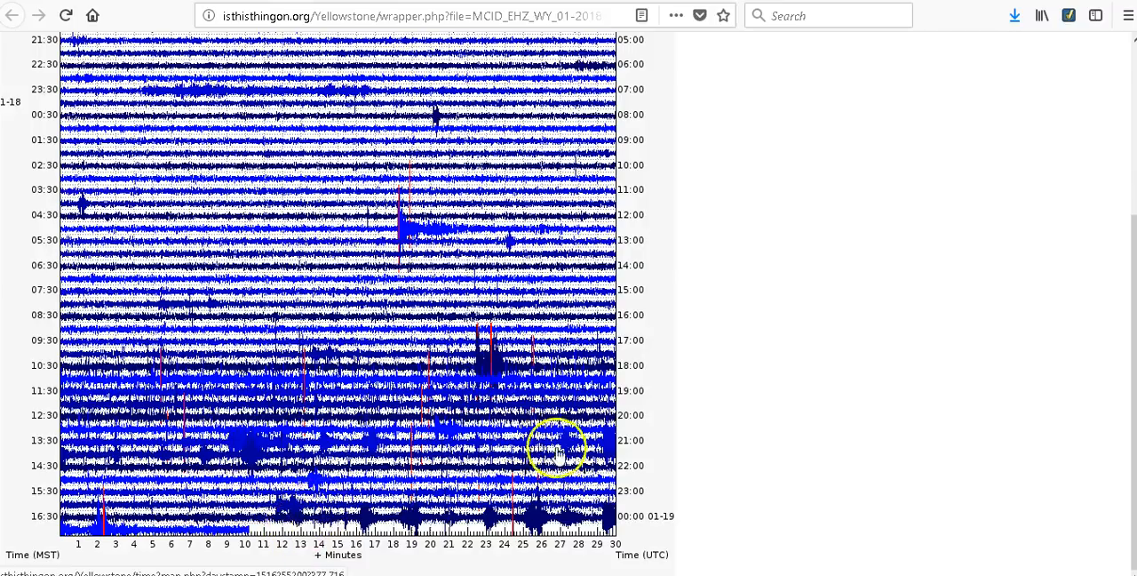
mouse_move(156, 541)
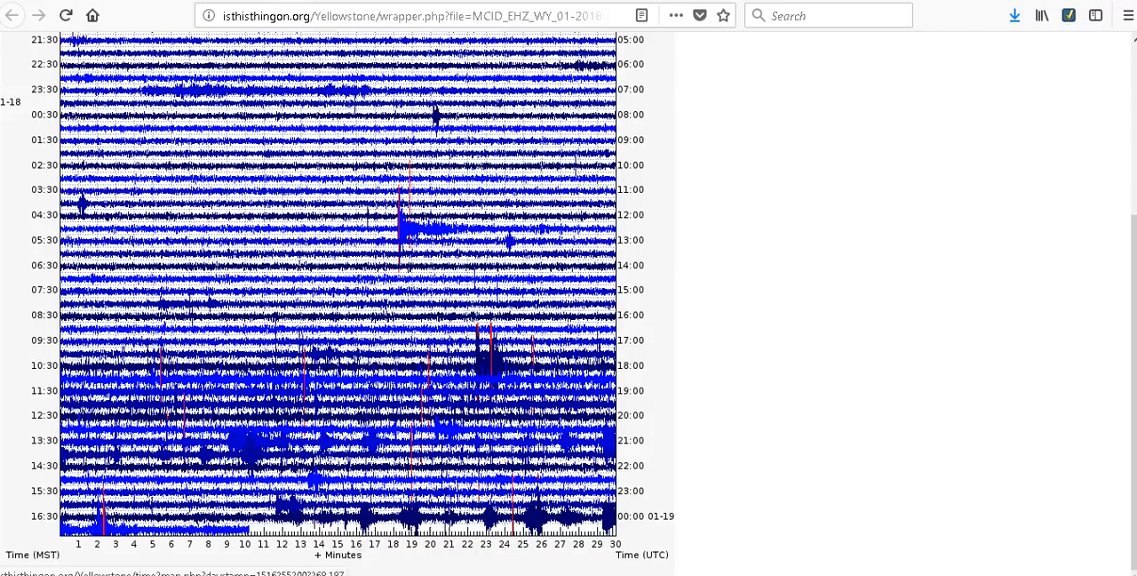
click(14, 22)
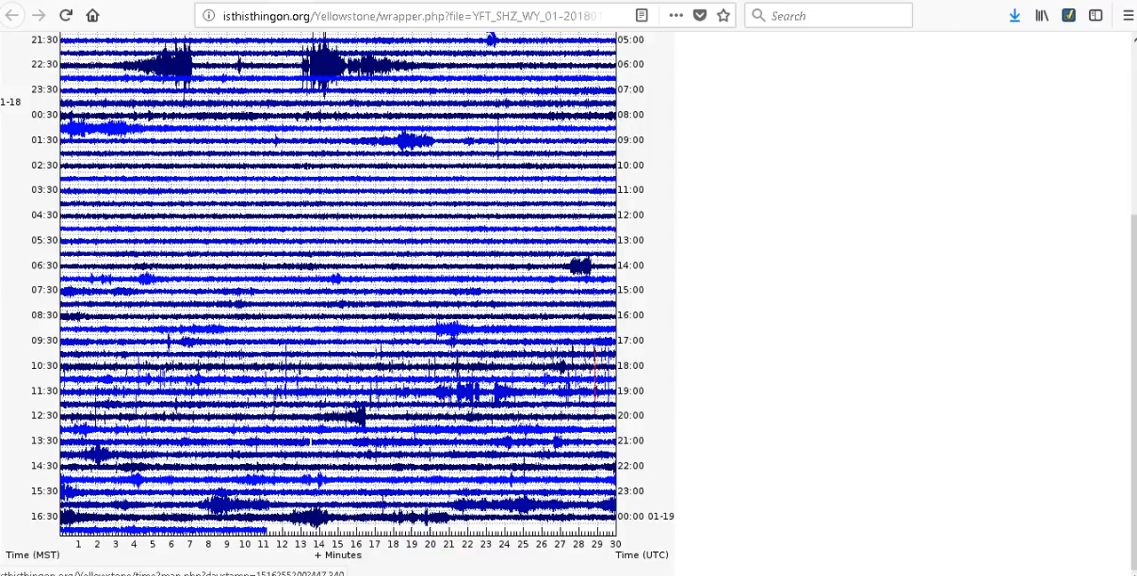
click(12, 21)
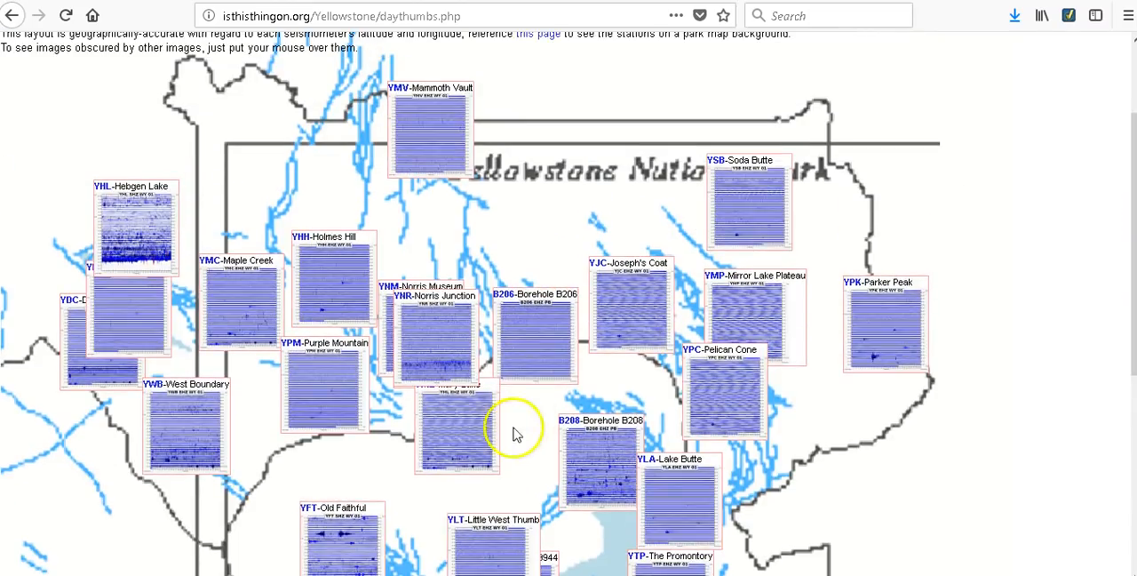
click(133, 236)
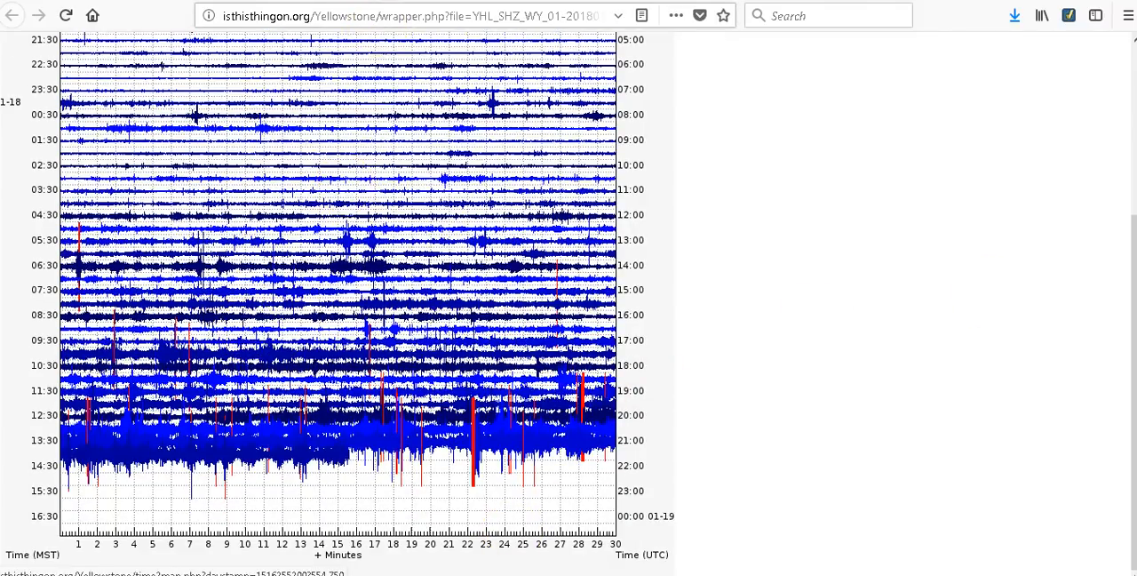
click(11, 15)
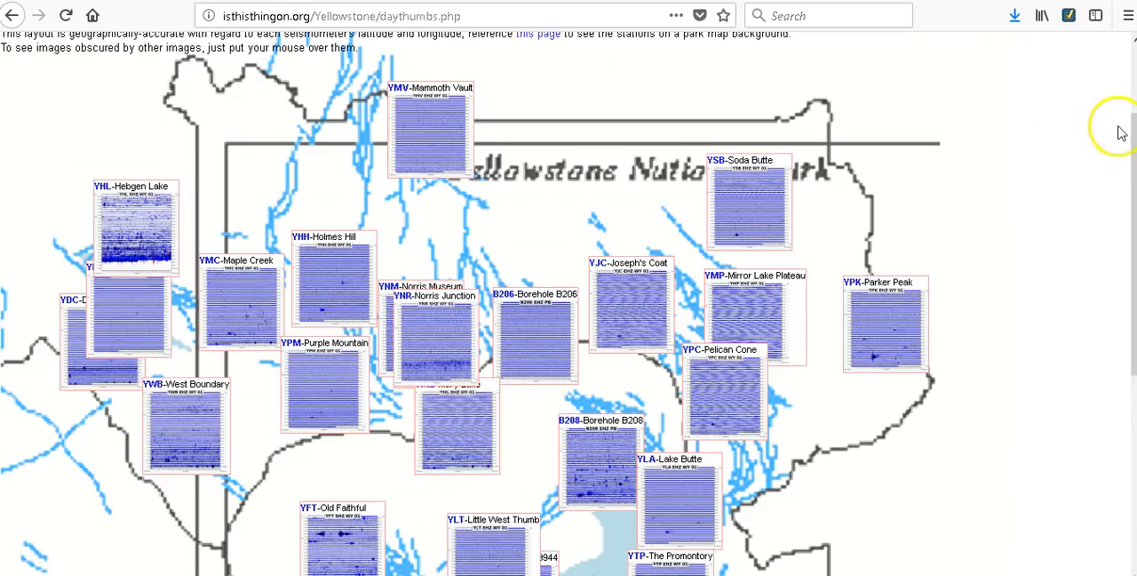
Step: Scroll down through the Old Faithful (YFT) helicorder seismogram
scroll(down, 3)
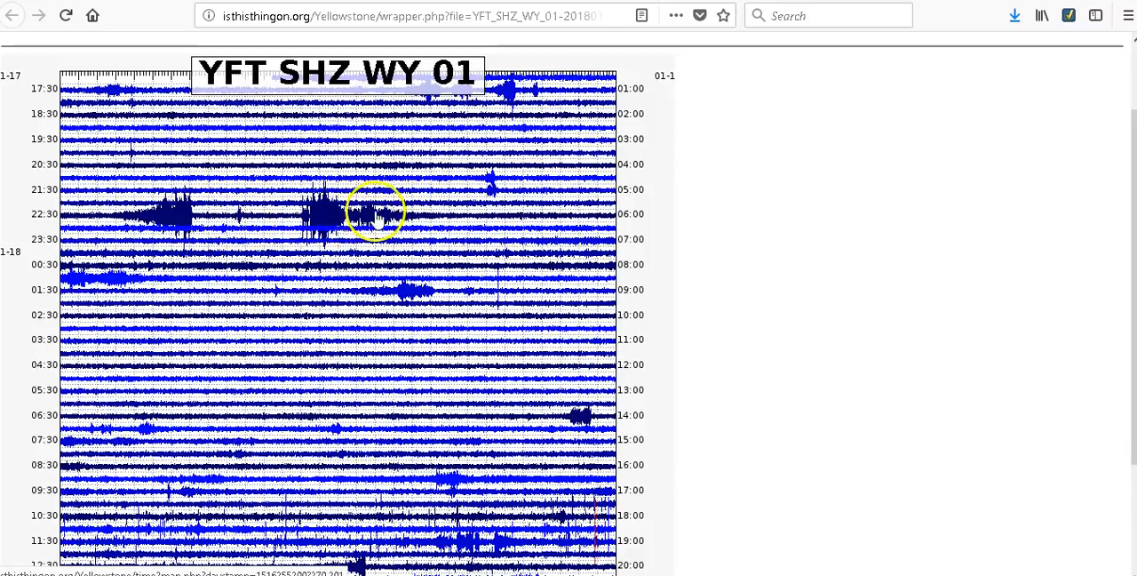
scroll(down, 3)
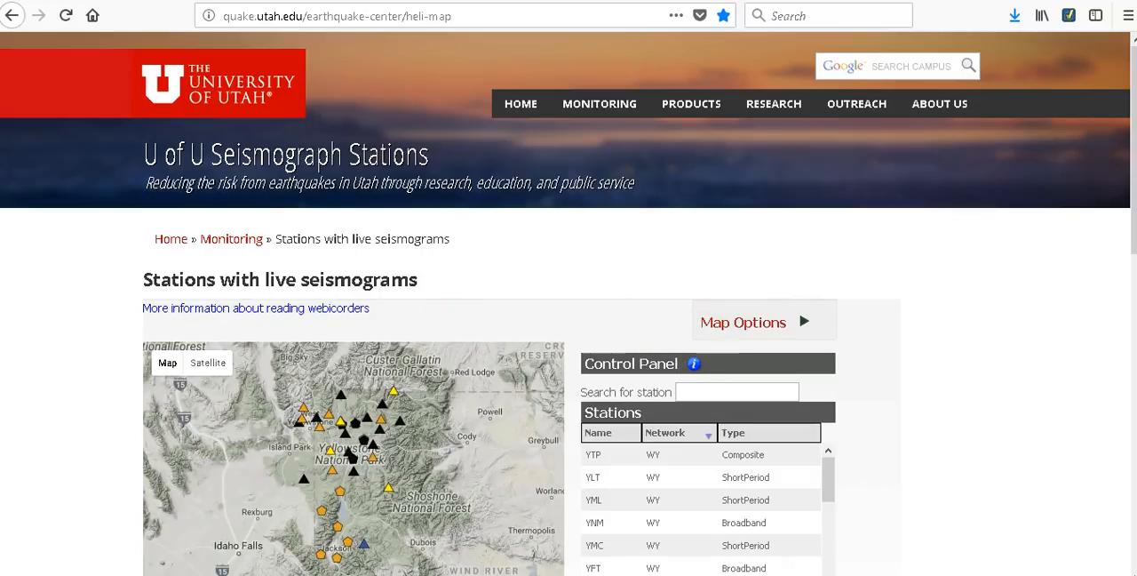
Step: Scroll through the MCID seismogram image, then close it
scroll(down, 3)
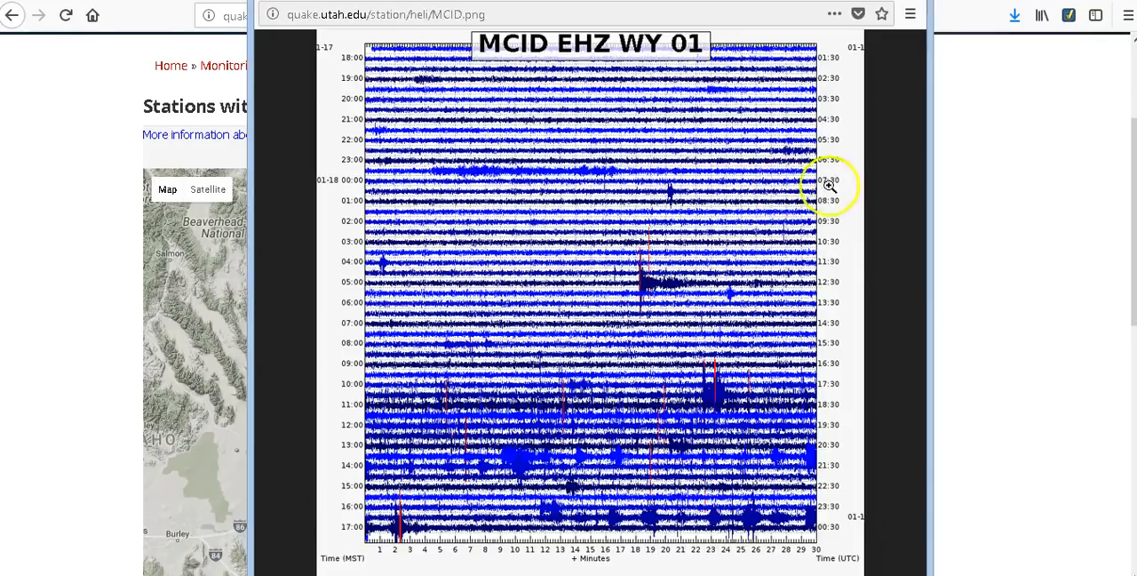
mouse_move(738, 524)
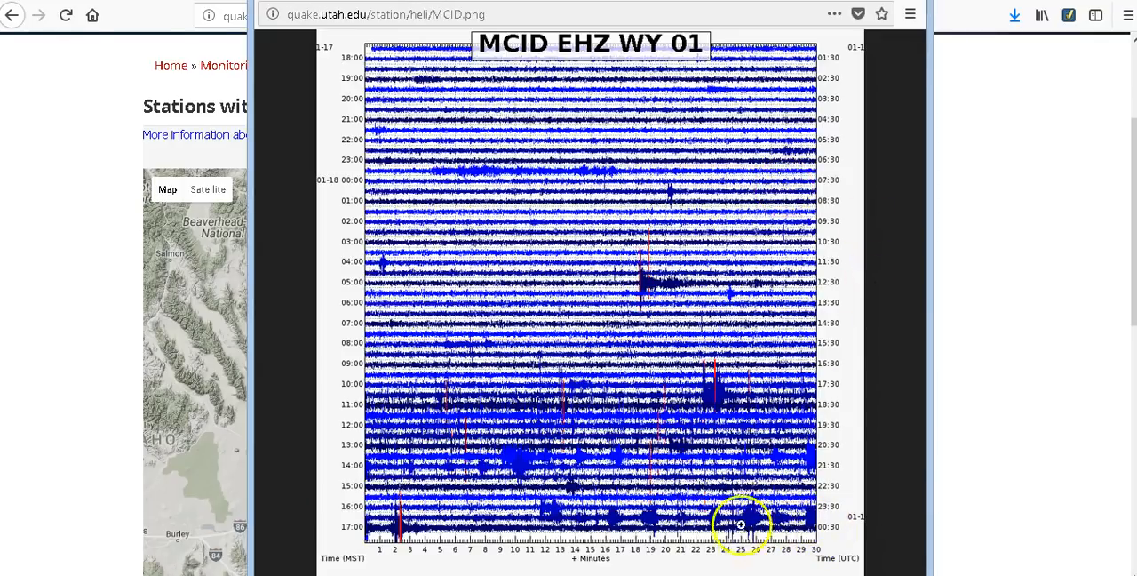
mouse_move(813, 516)
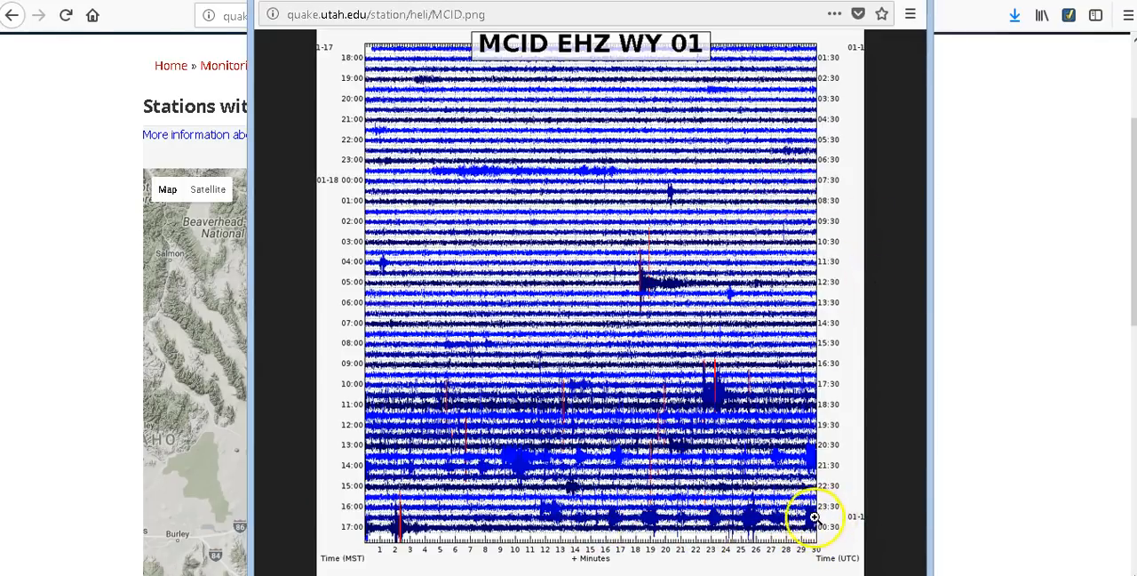
mouse_move(817, 526)
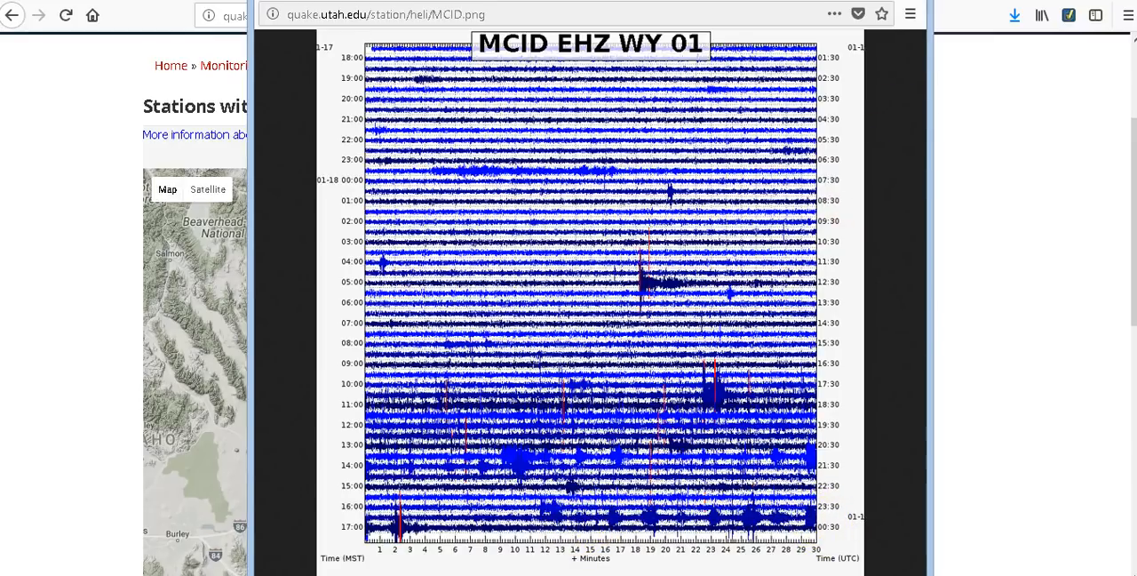
click(15, 18)
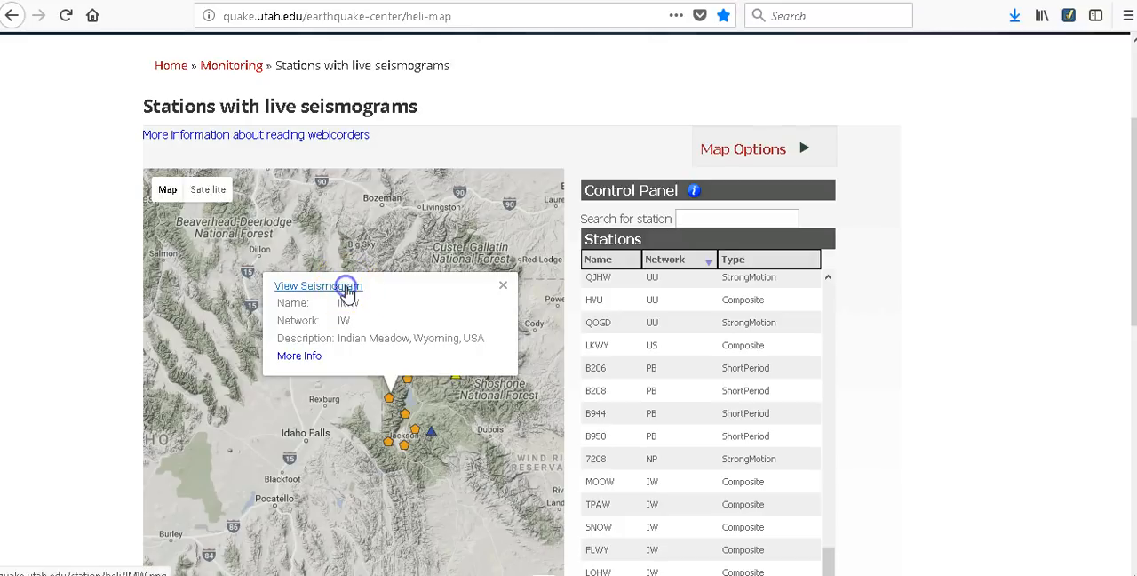
Step: View the Indian Meadow and Moose Ponds seismograms, then select the Teton Pass station
click(316, 285)
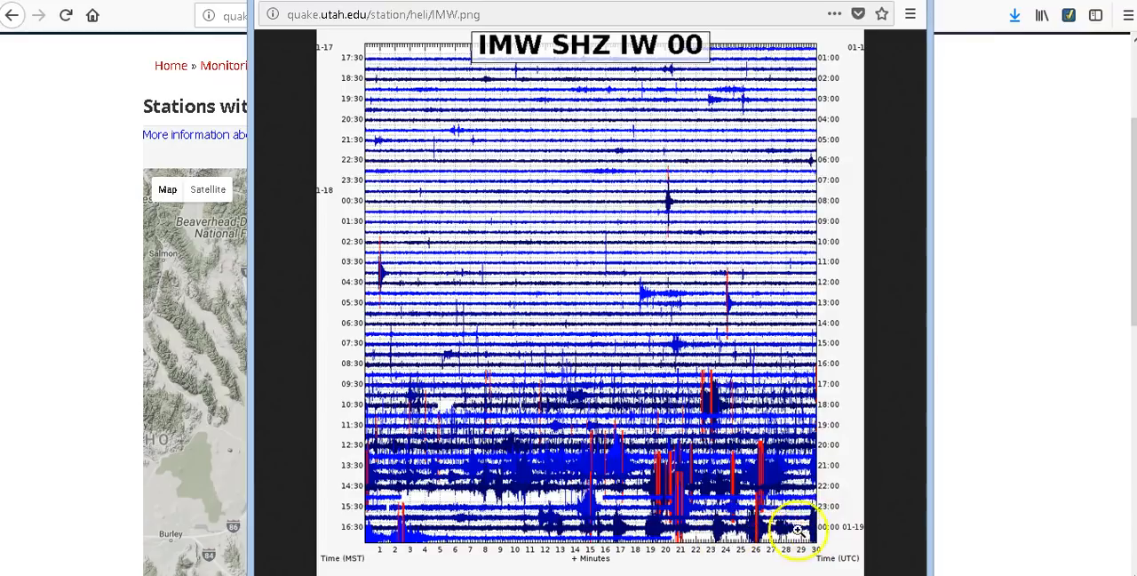
mouse_move(564, 533)
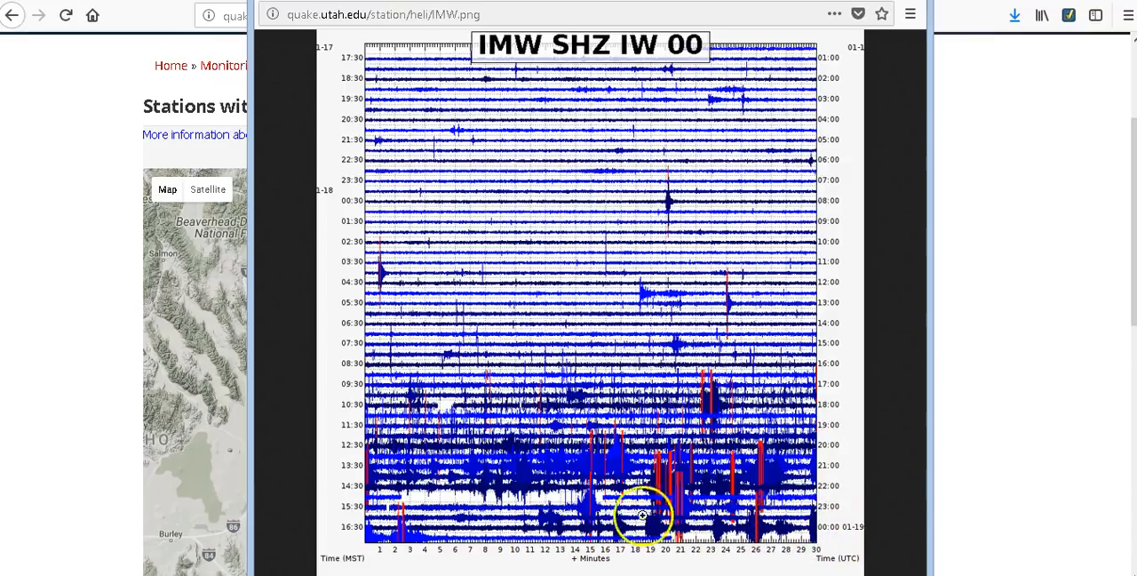
mouse_move(648, 538)
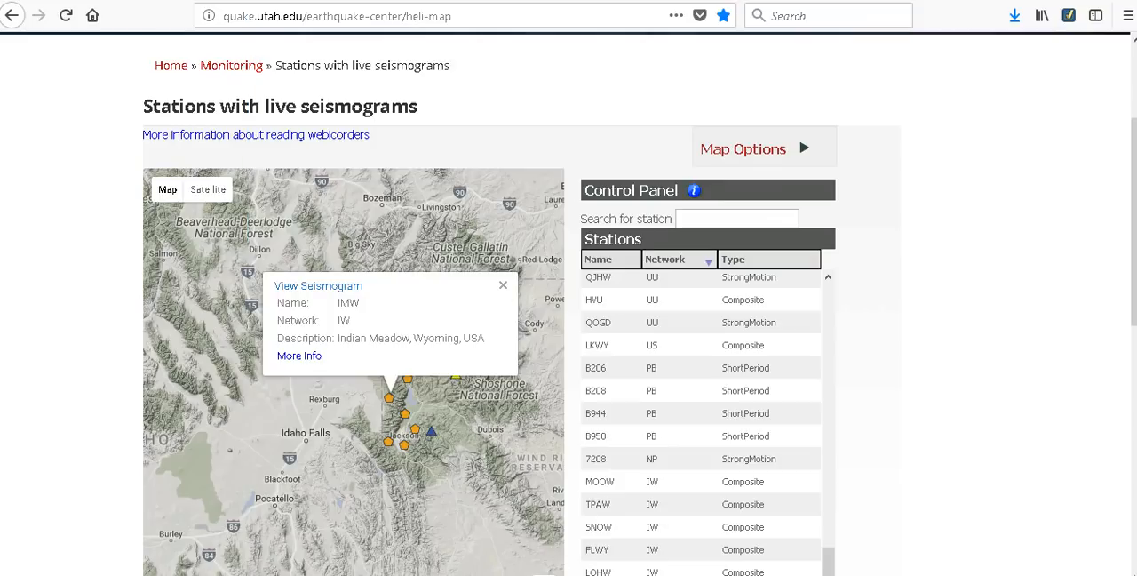
click(405, 411)
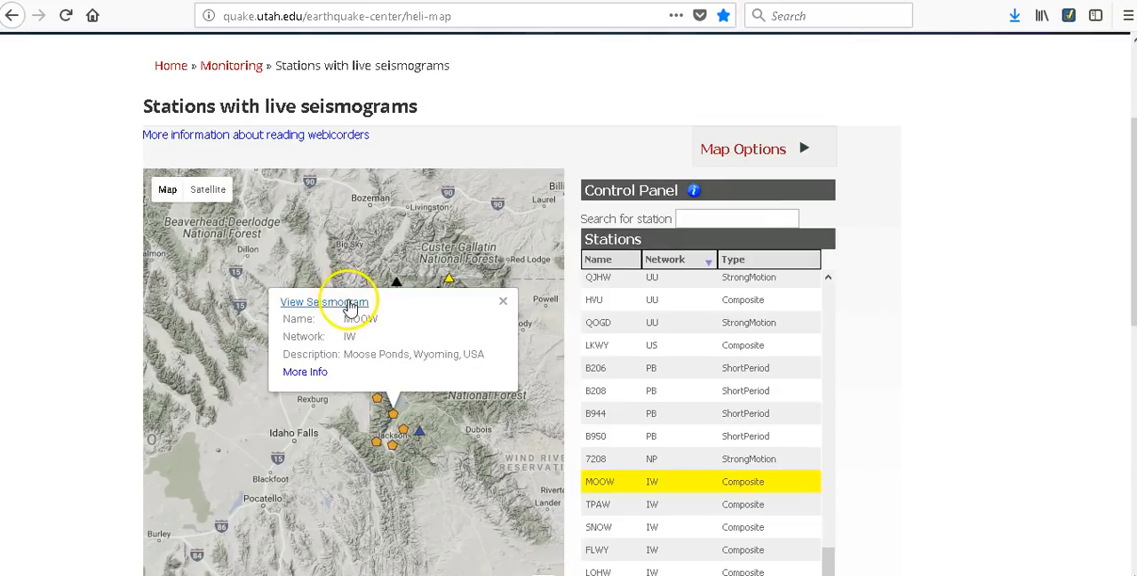
click(323, 301)
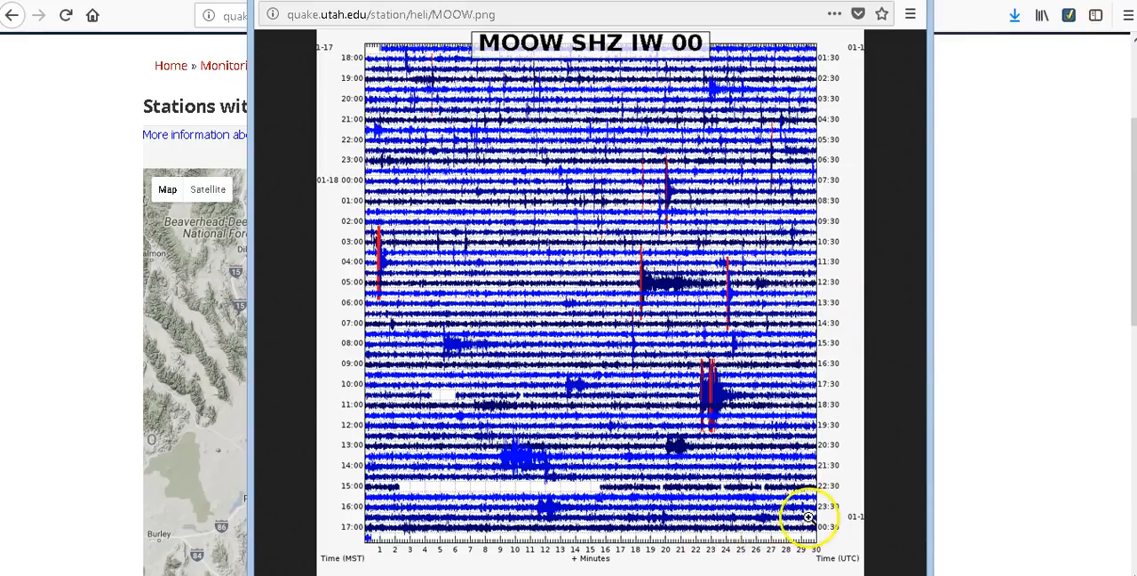
click(10, 17)
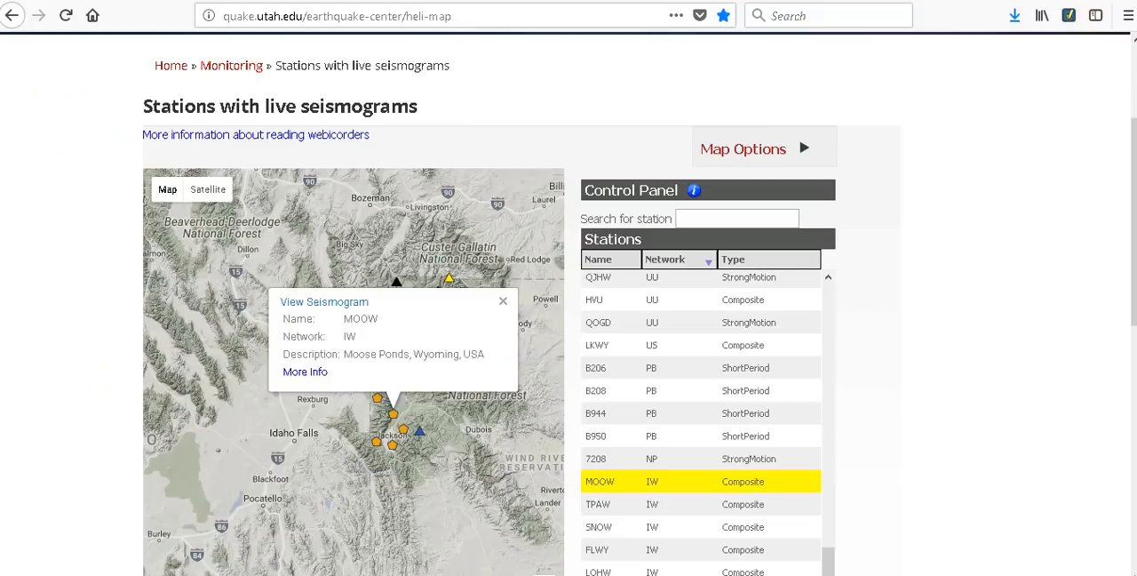
click(389, 444)
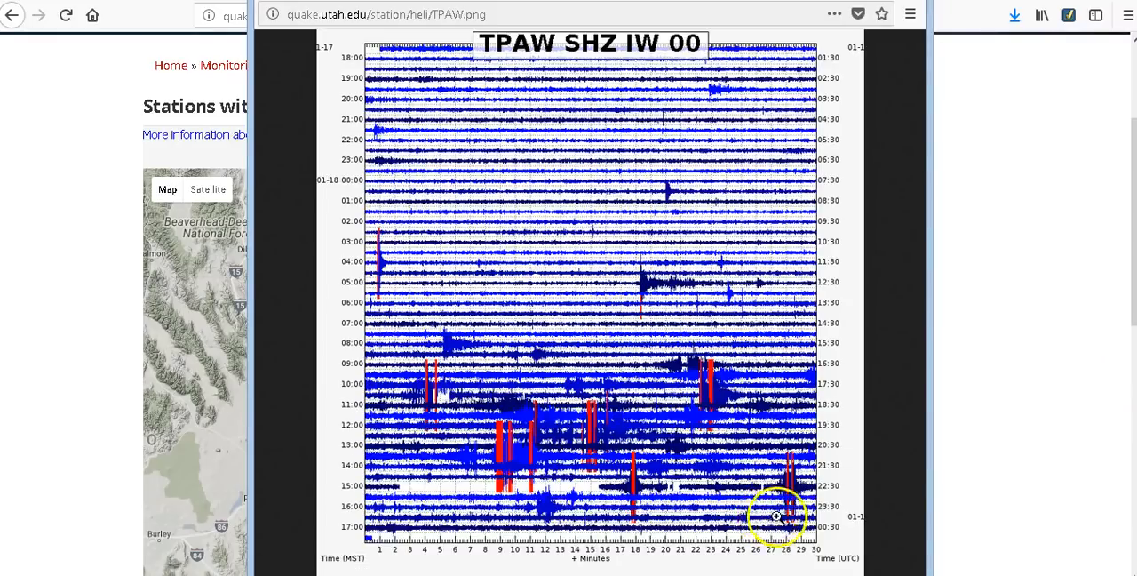
mouse_move(774, 515)
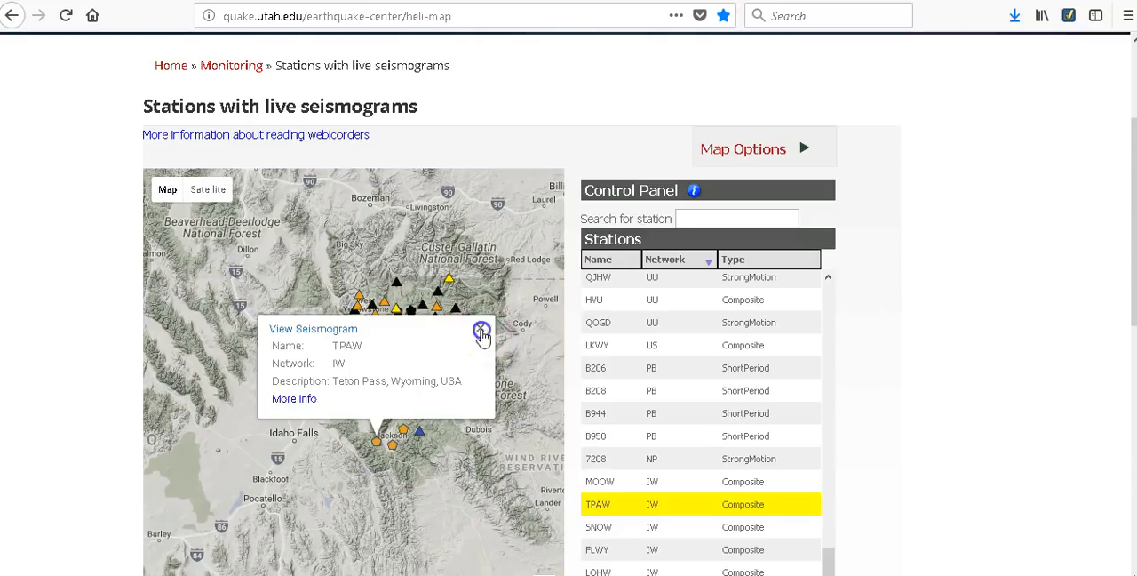
Step: View the Flagg Ranch (FLWY) seismogram from its map marker and close it
click(481, 328)
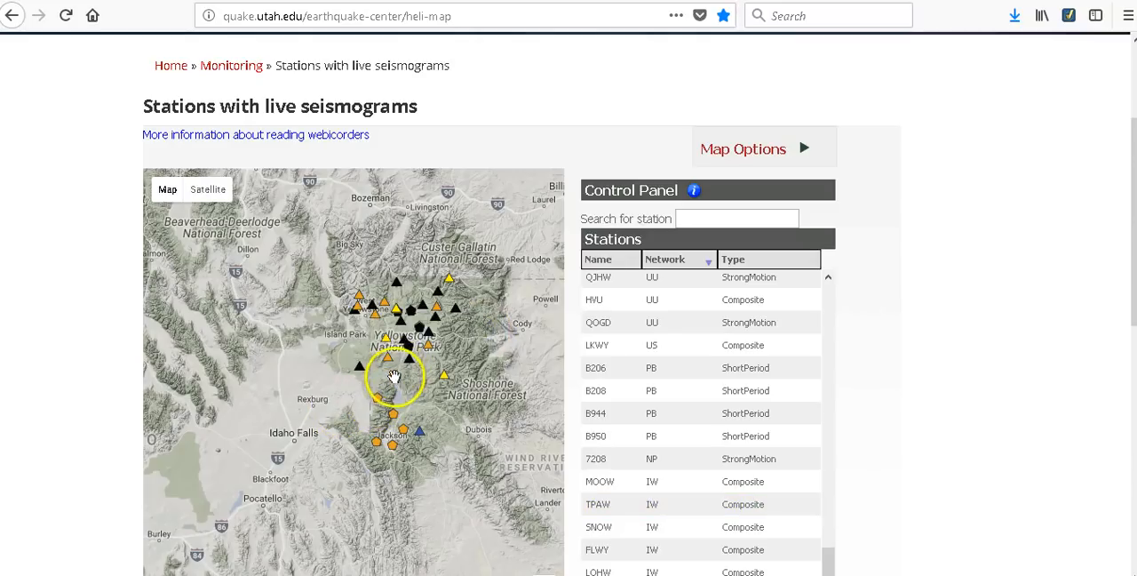
click(394, 379)
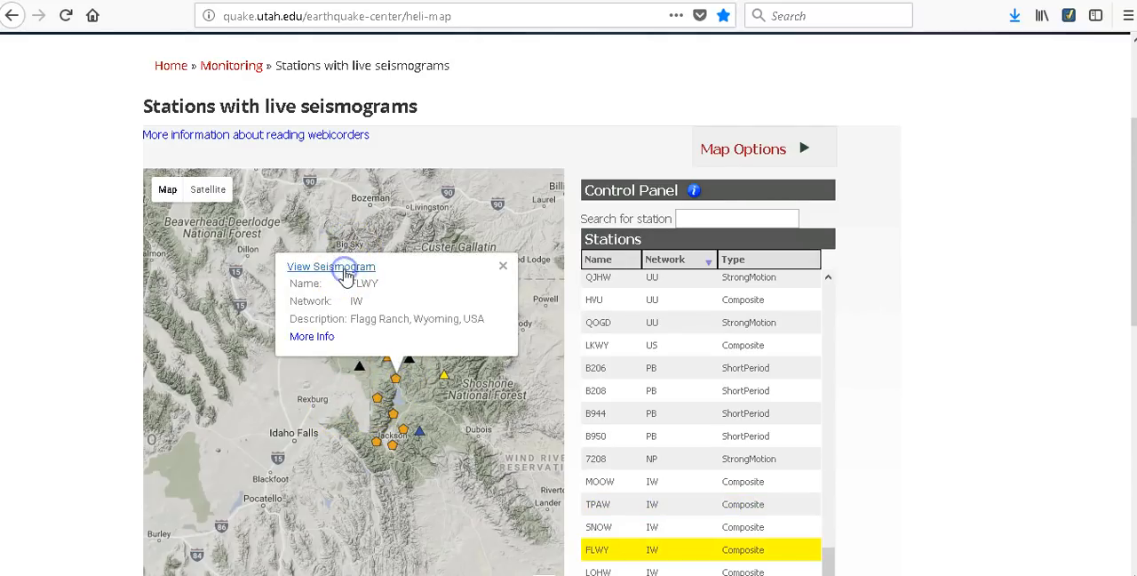
click(331, 267)
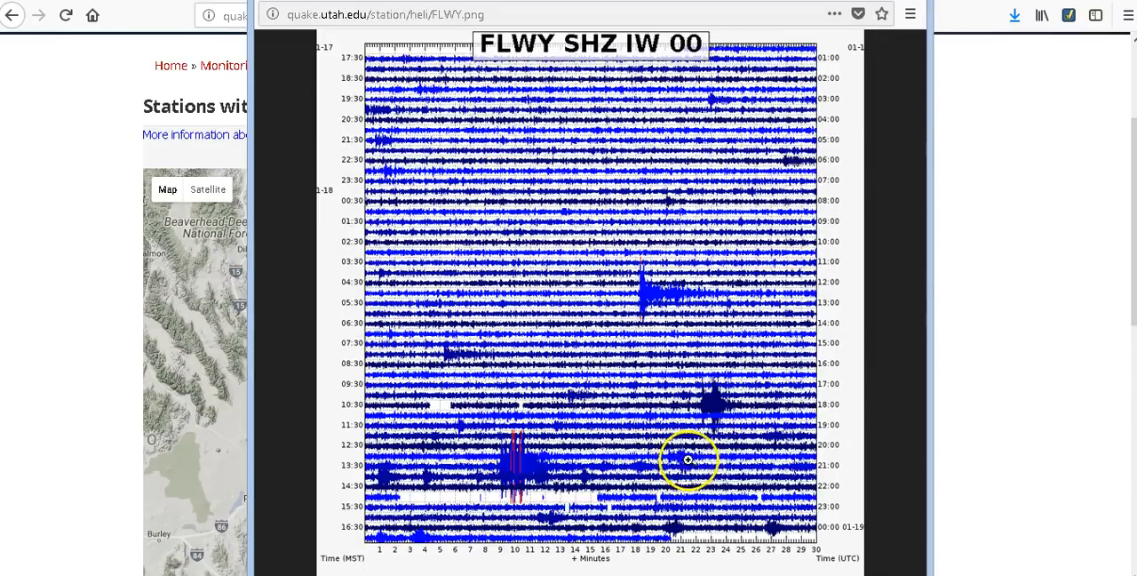
mouse_move(911, 144)
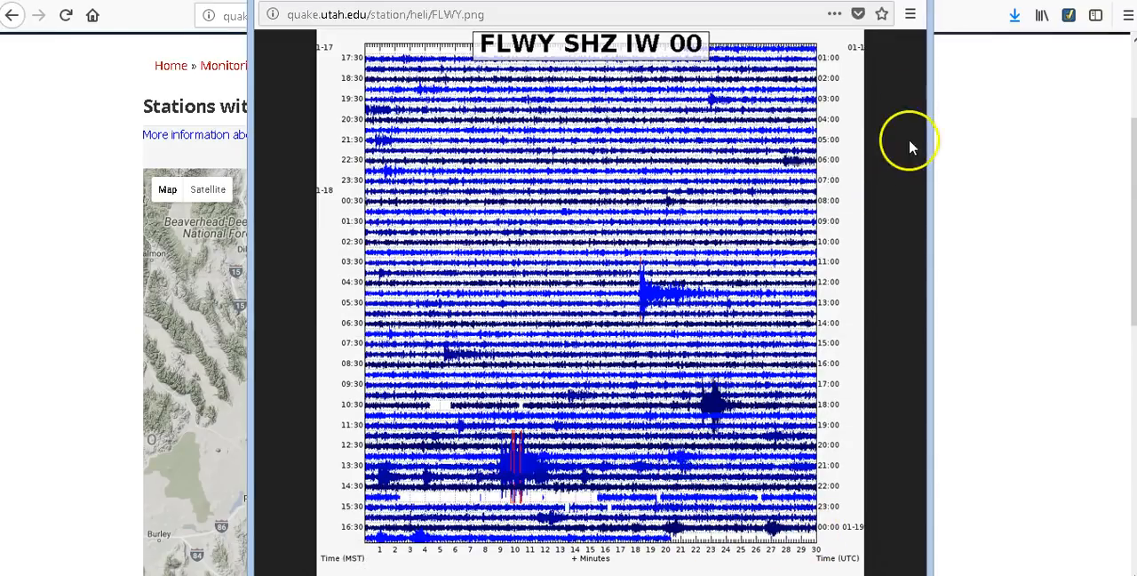
click(11, 20)
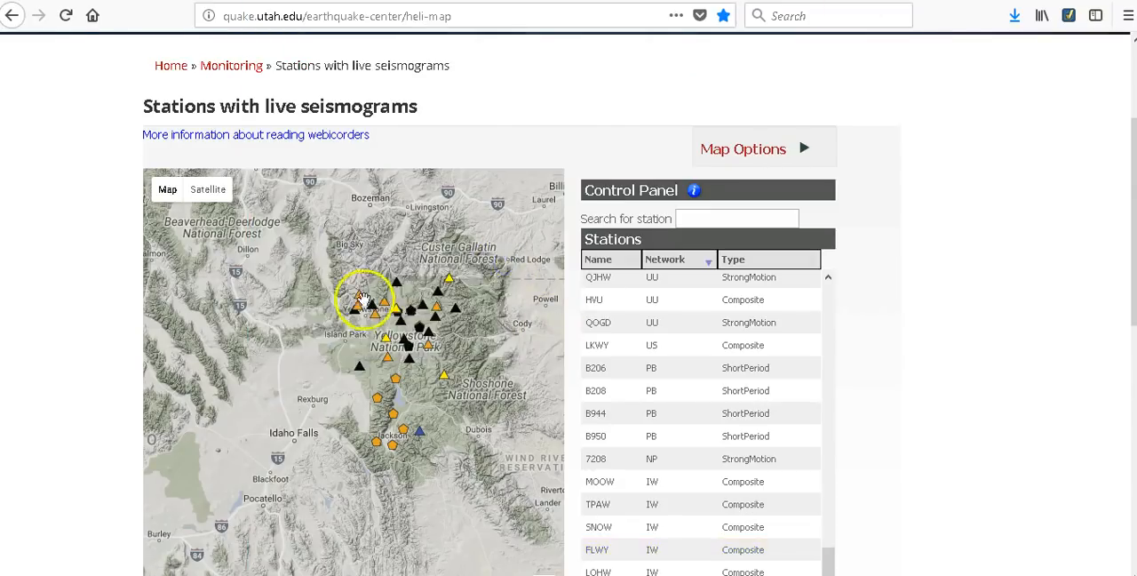
Step: View the Hebgen Lake (YHL) seismogram and close it
click(361, 302)
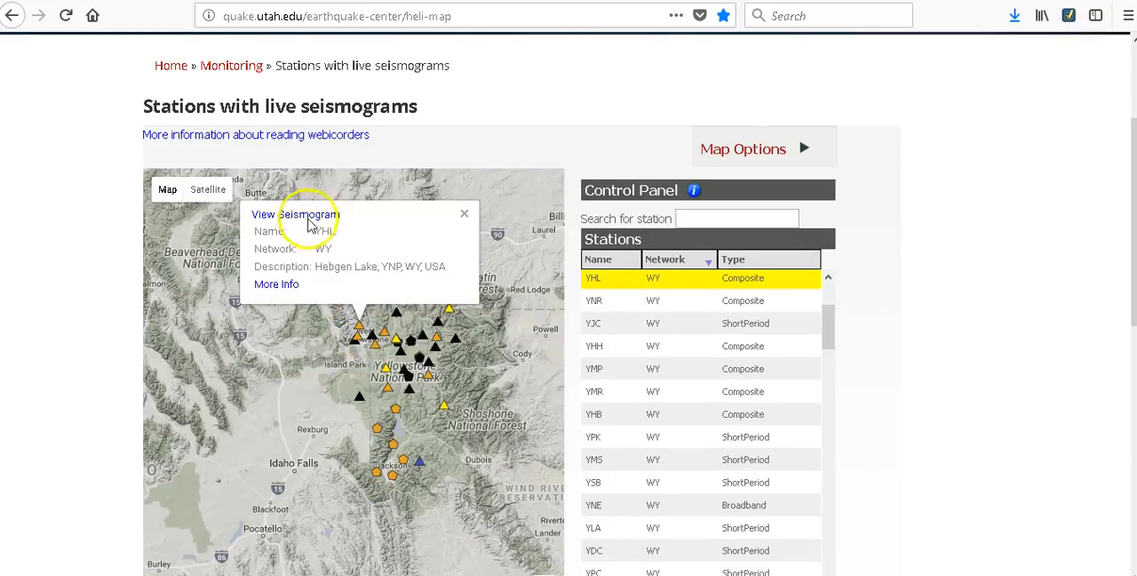
click(297, 214)
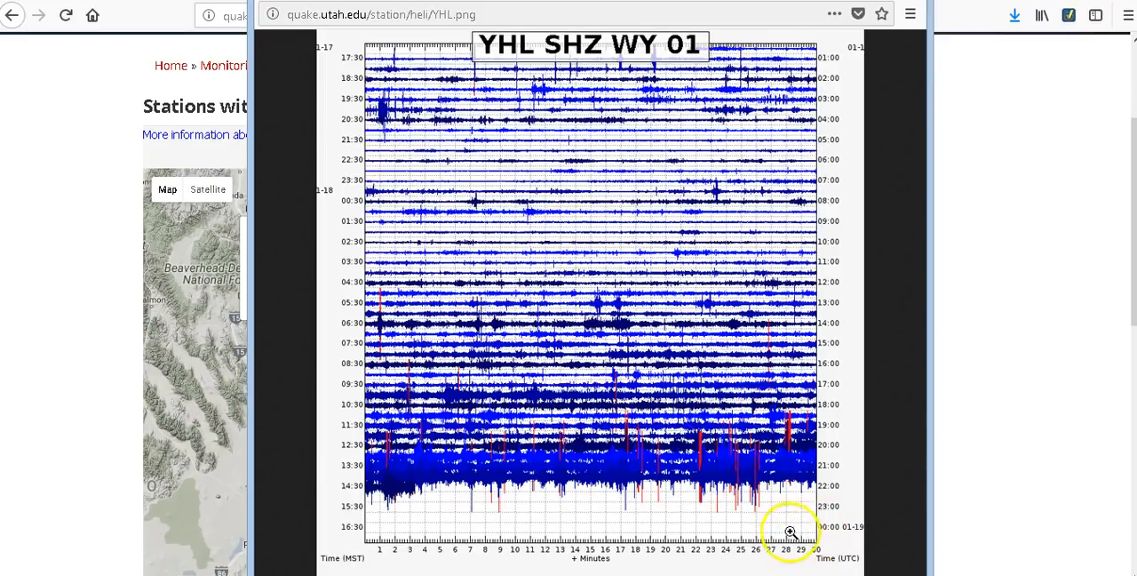
click(14, 16)
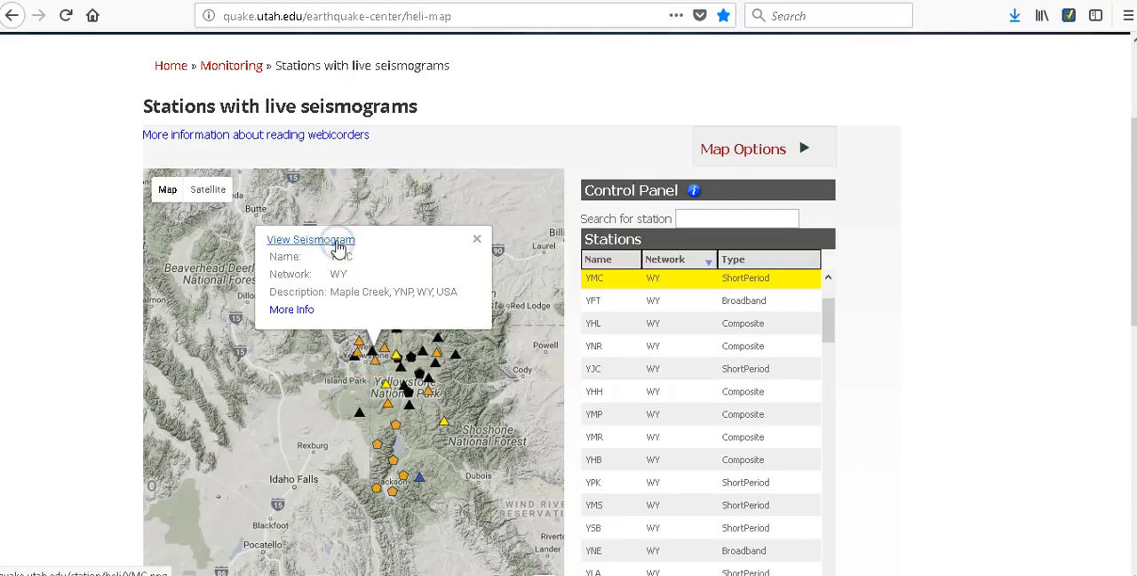
Step: View the Maple Creek, Denny Creek and Little West Thumb seismograms, dismissing Borehole B208's details
click(310, 239)
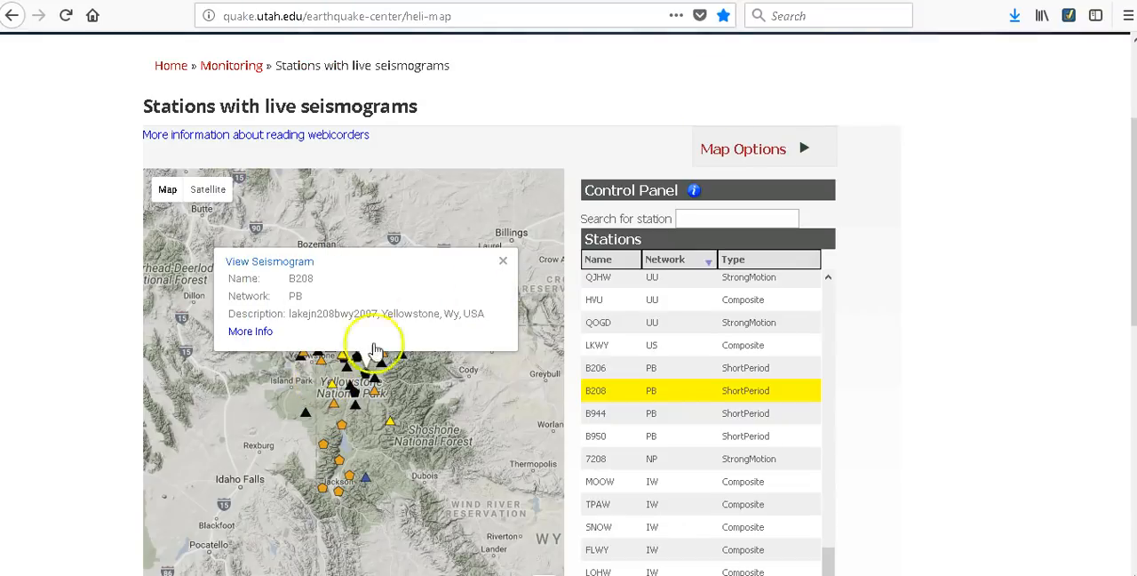
click(503, 260)
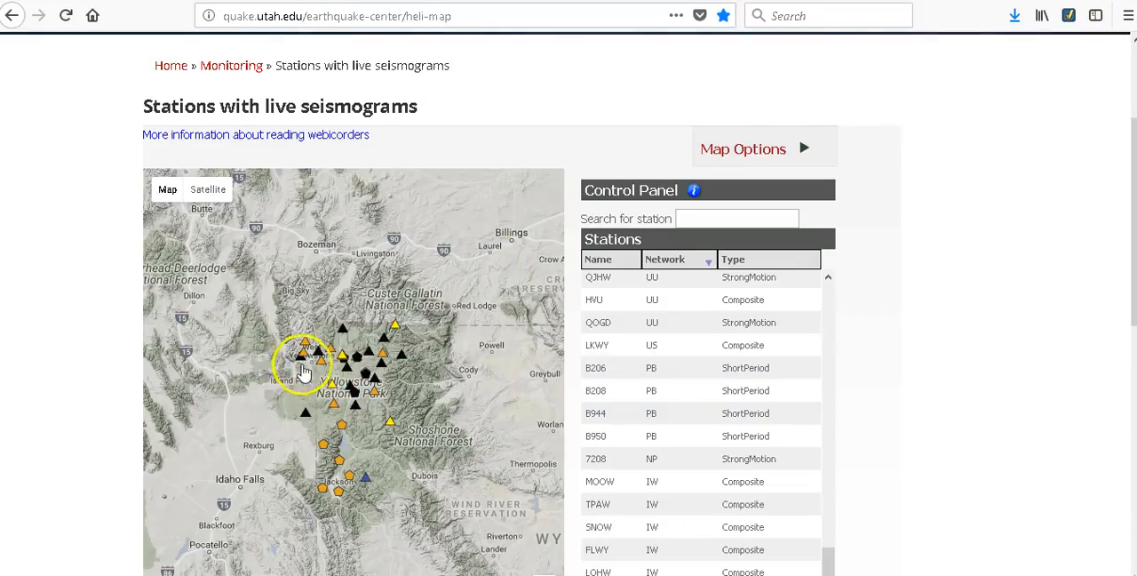
click(305, 372)
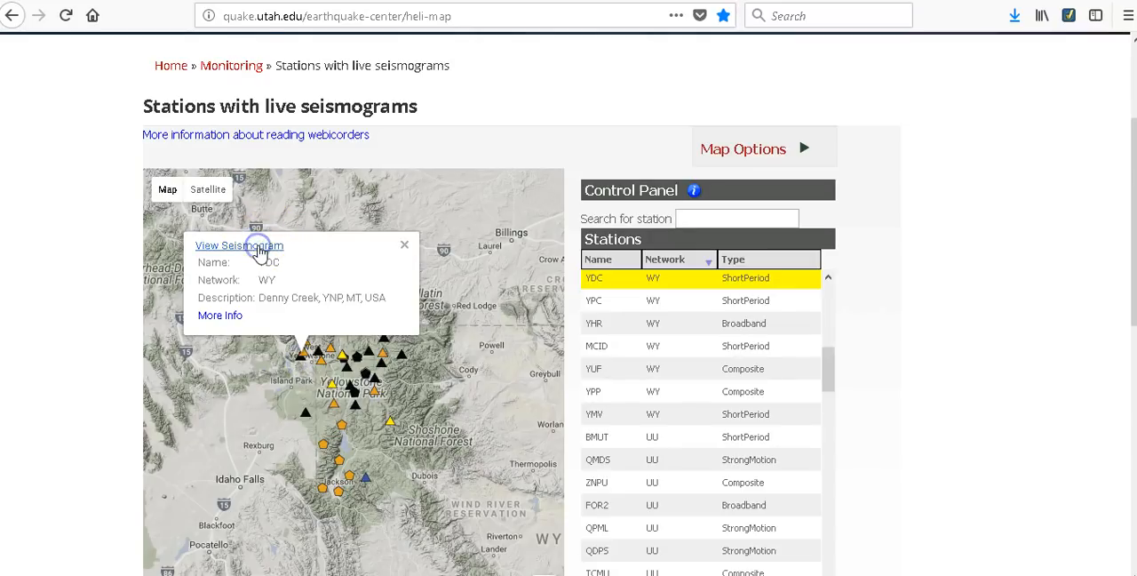
click(227, 246)
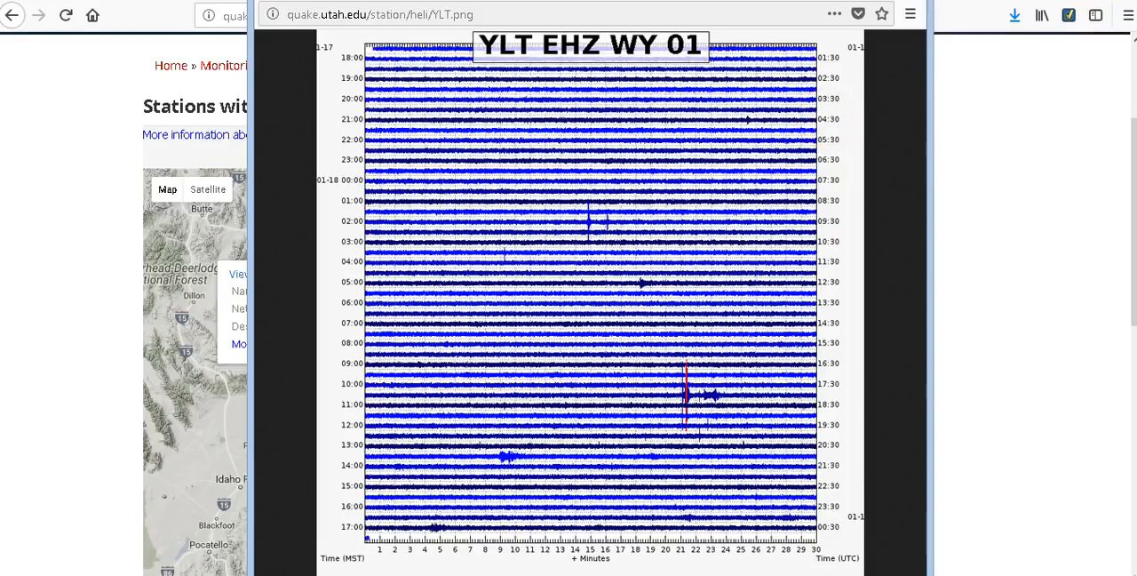
click(15, 16)
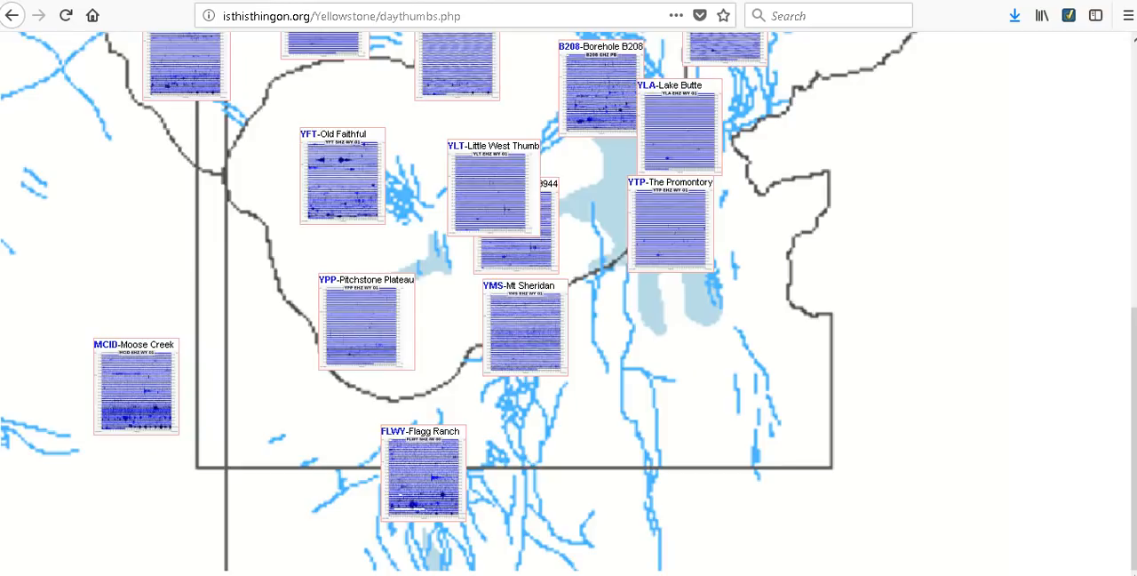
scroll(up, 3)
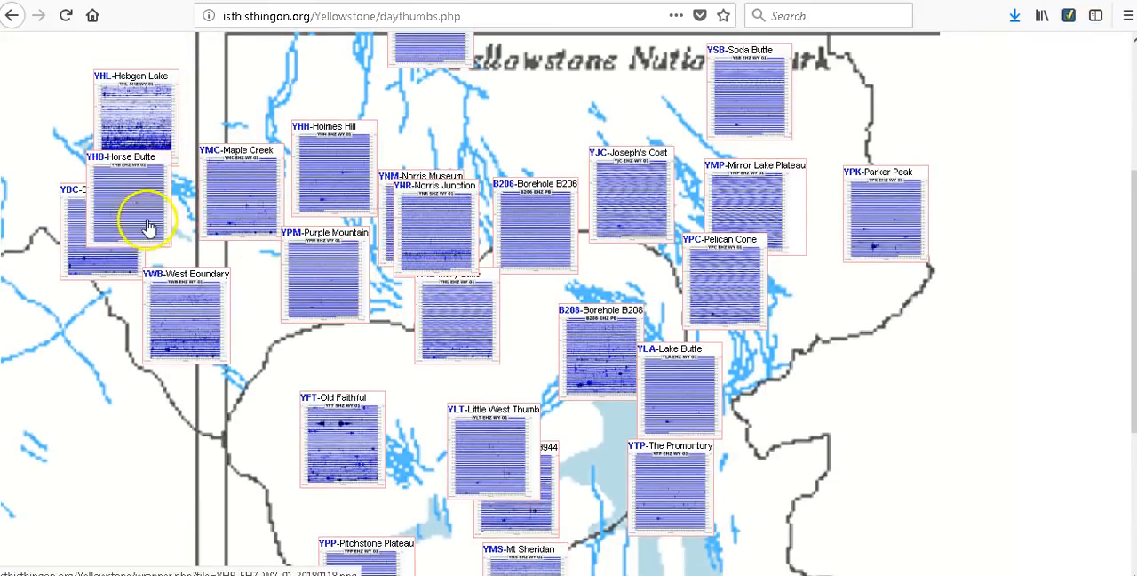
click(146, 222)
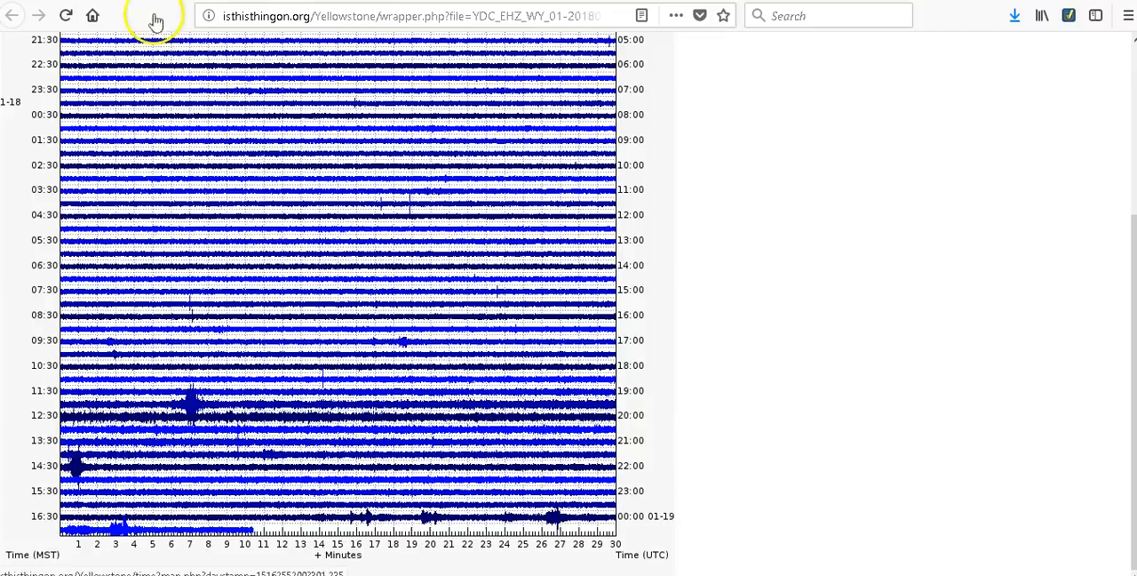
click(7, 20)
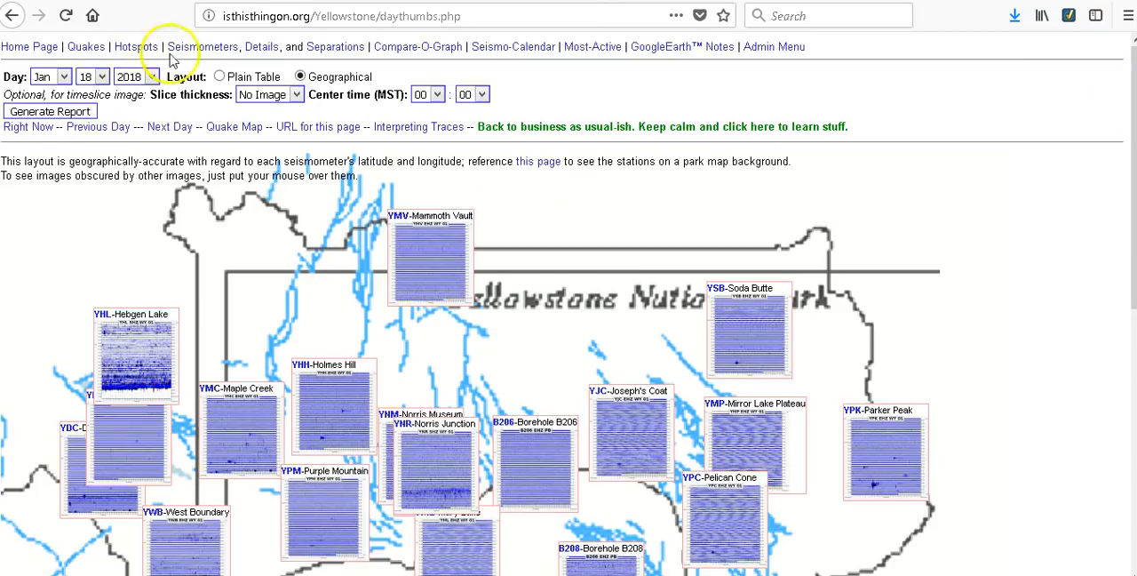
Step: Switch to the plain-table layout and view the Flagg Ranch and Moose Creek seismograms
click(223, 76)
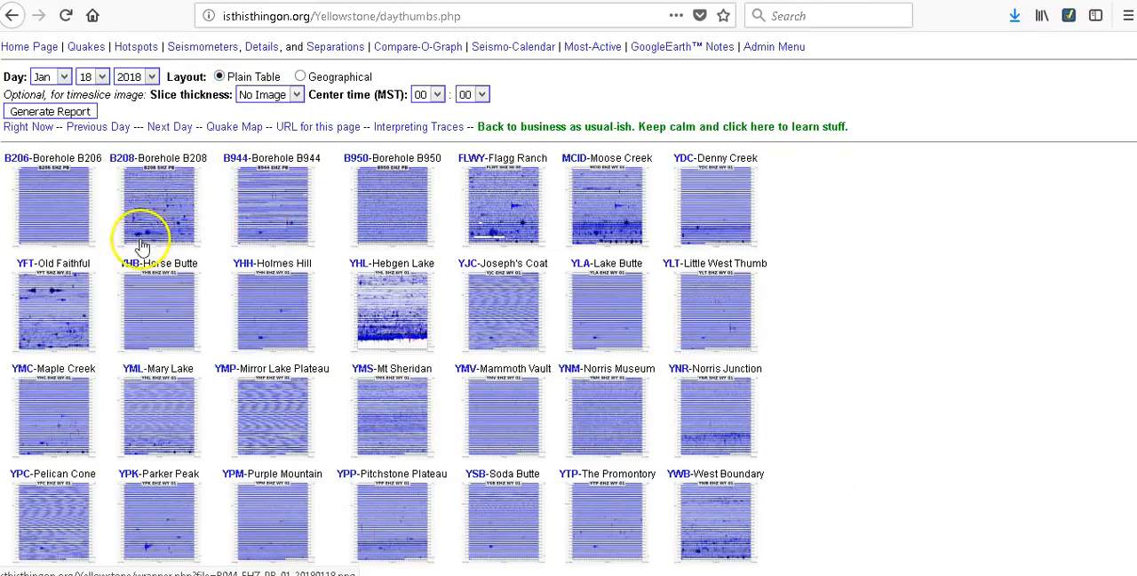
mouse_move(471, 206)
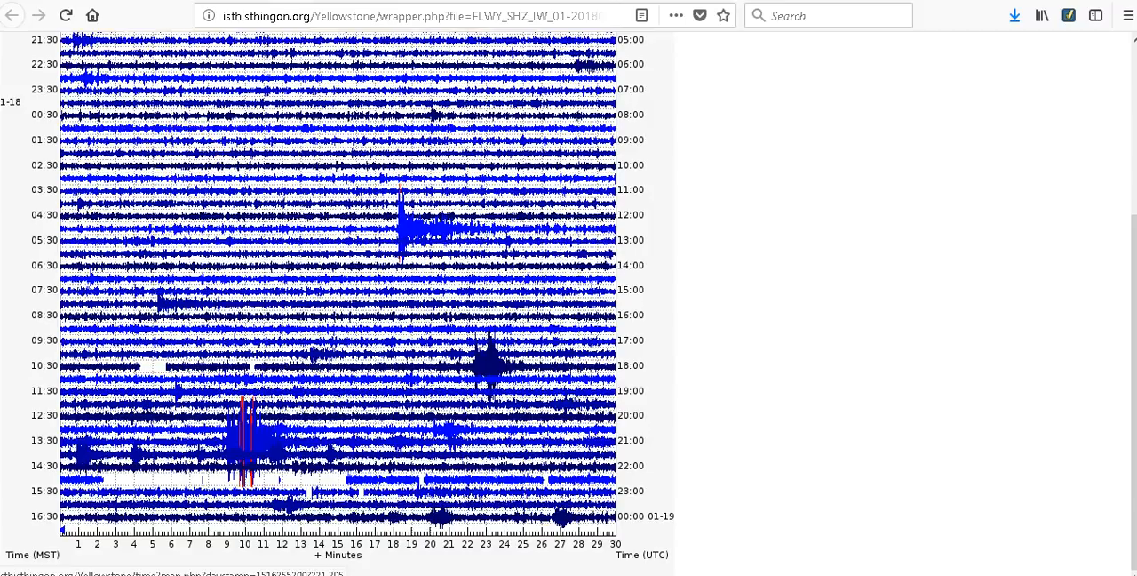
click(10, 18)
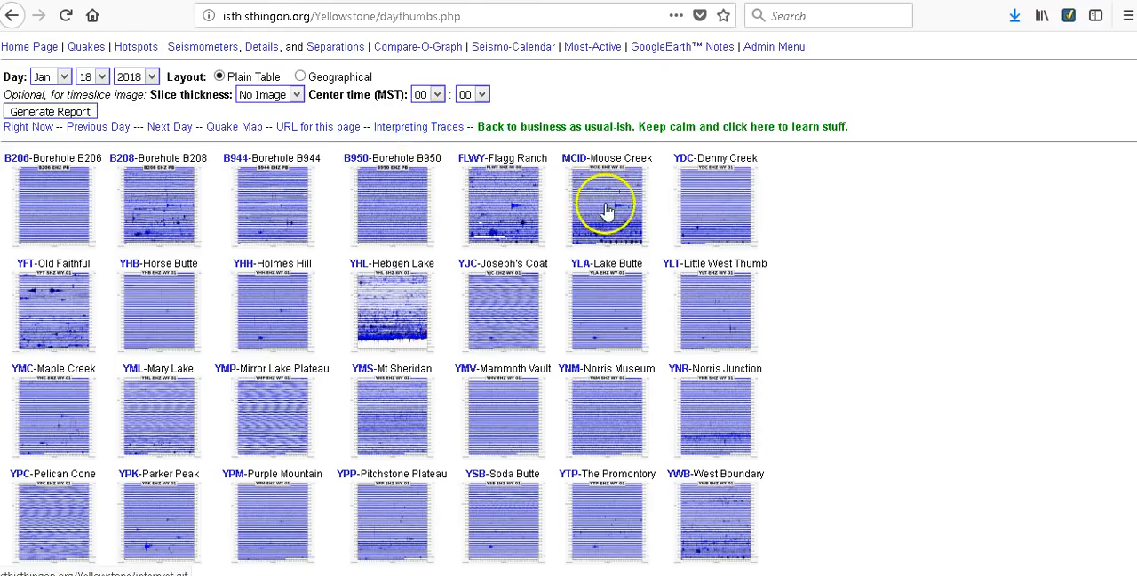
click(608, 206)
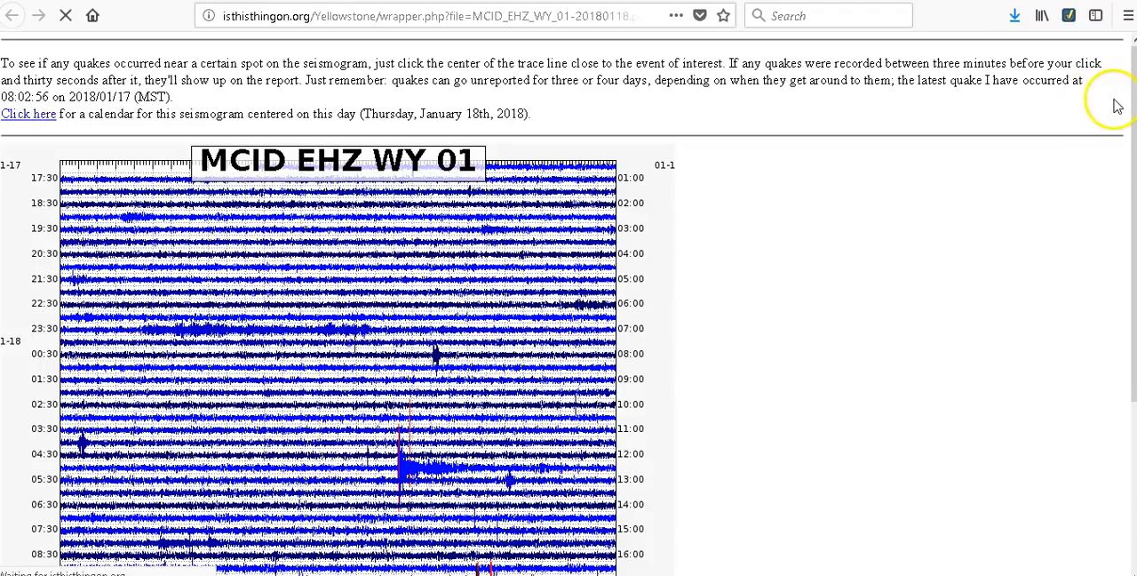
scroll(down, 3)
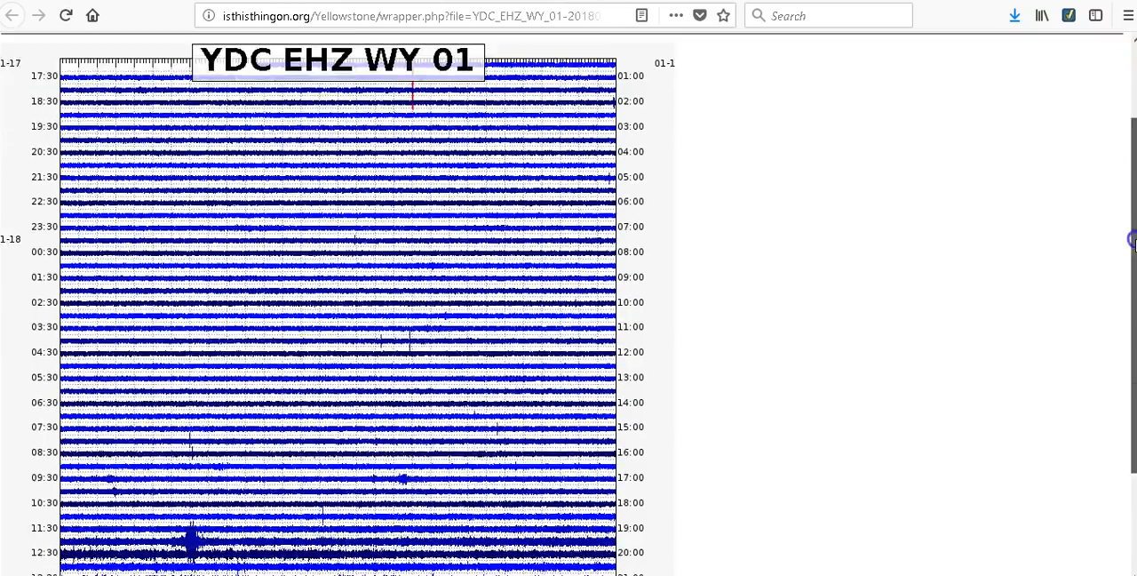
scroll(down, 3)
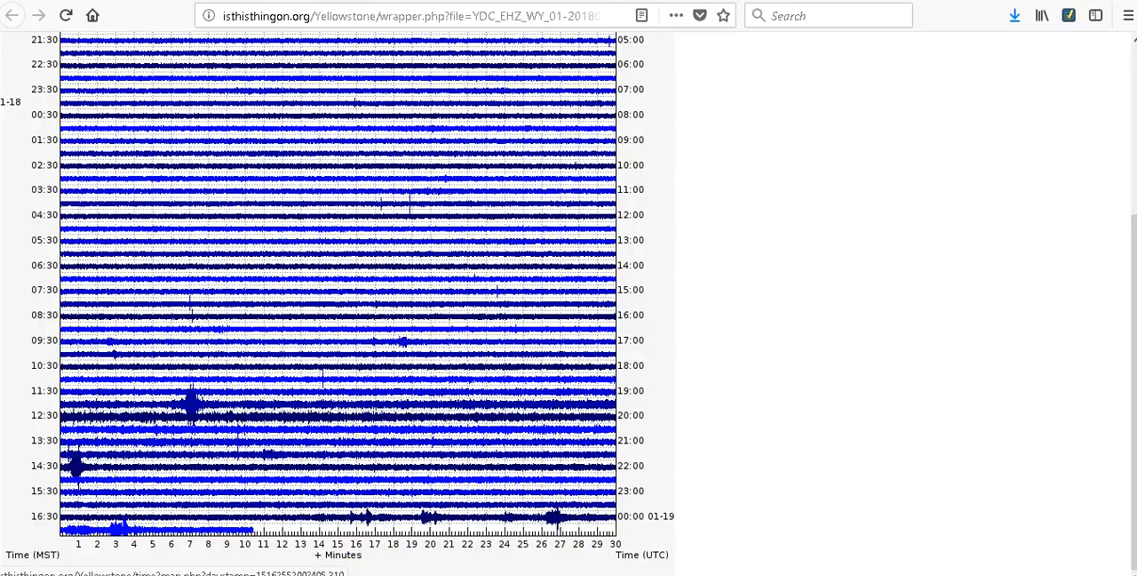
click(12, 20)
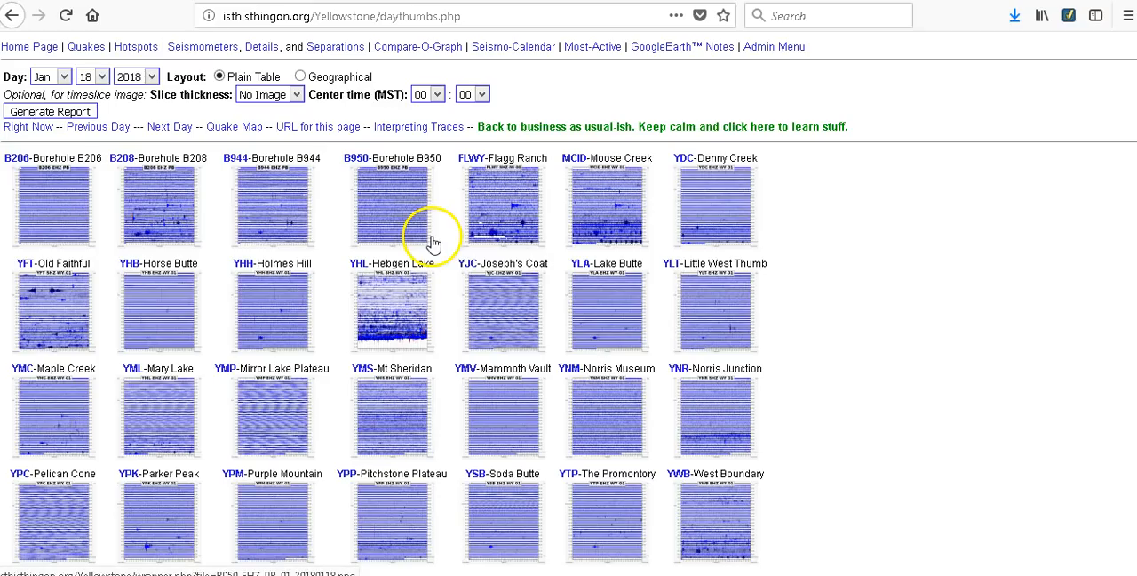
mouse_move(73, 354)
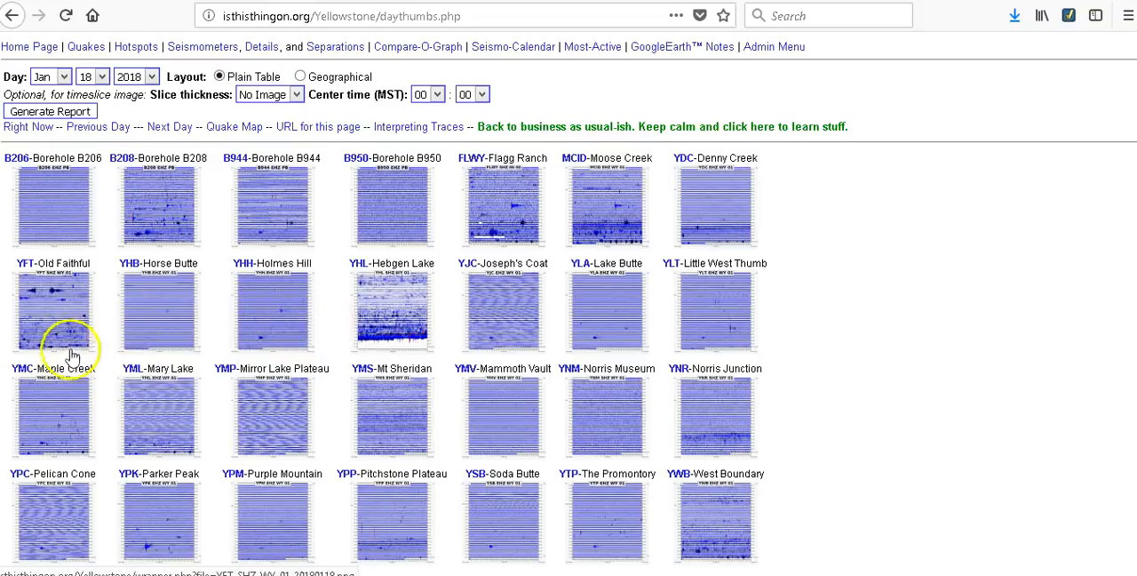
click(53, 315)
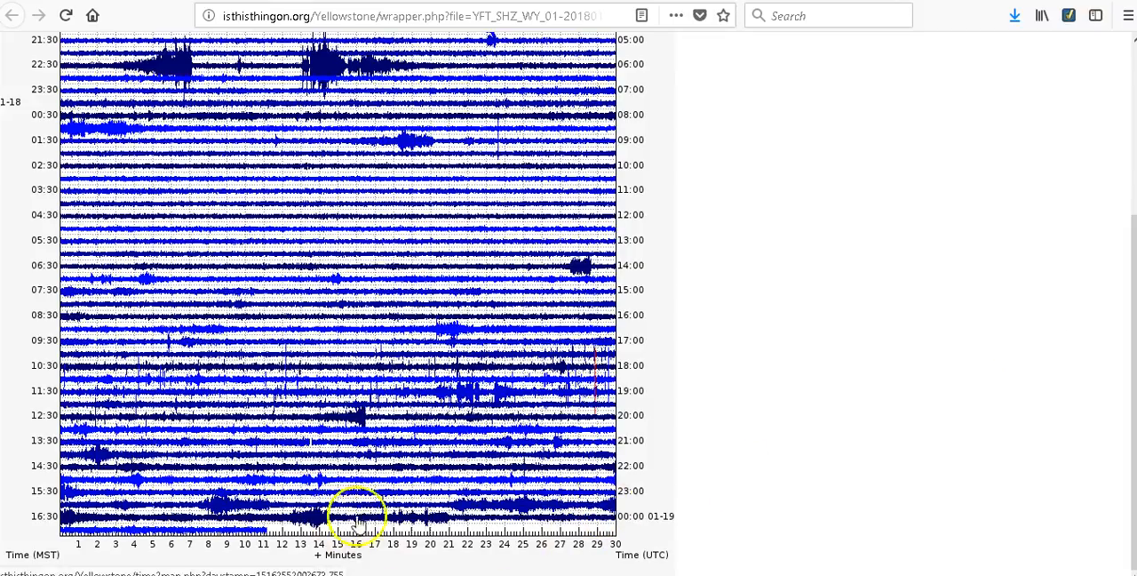
click(11, 22)
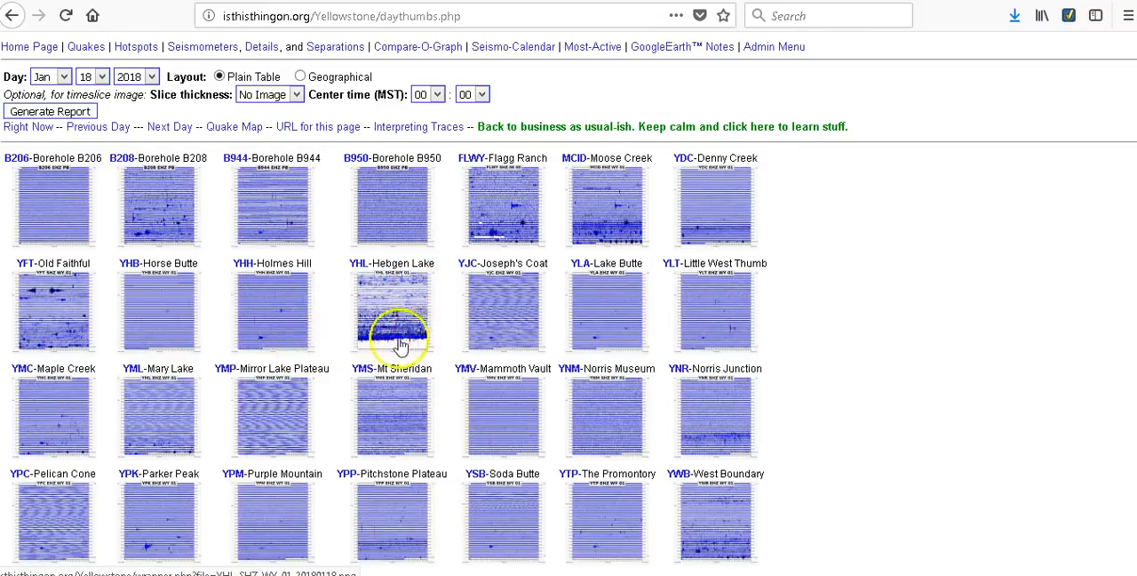
mouse_move(55, 436)
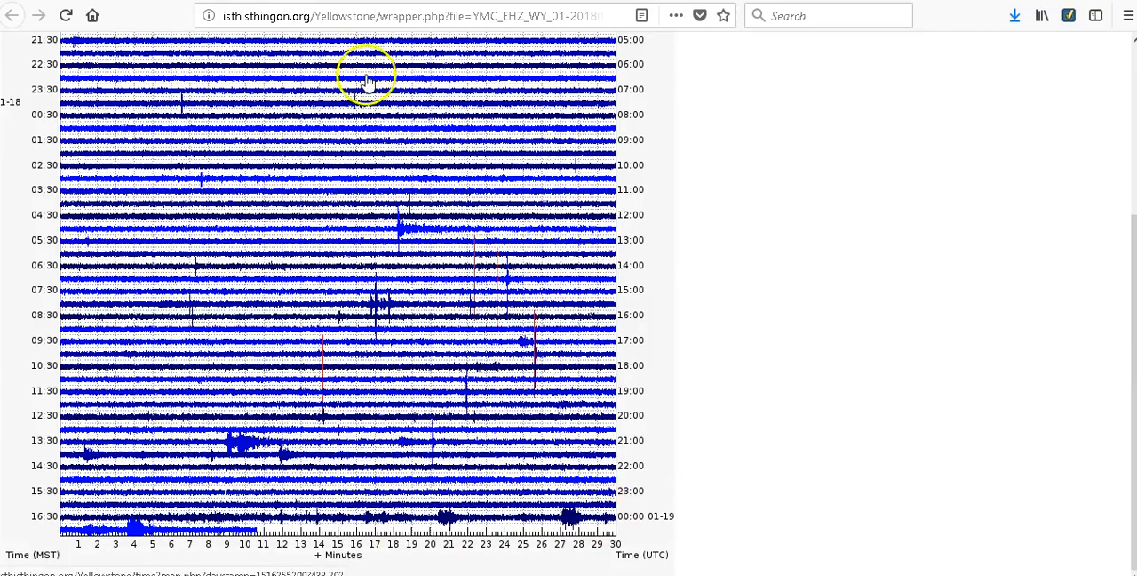
click(7, 19)
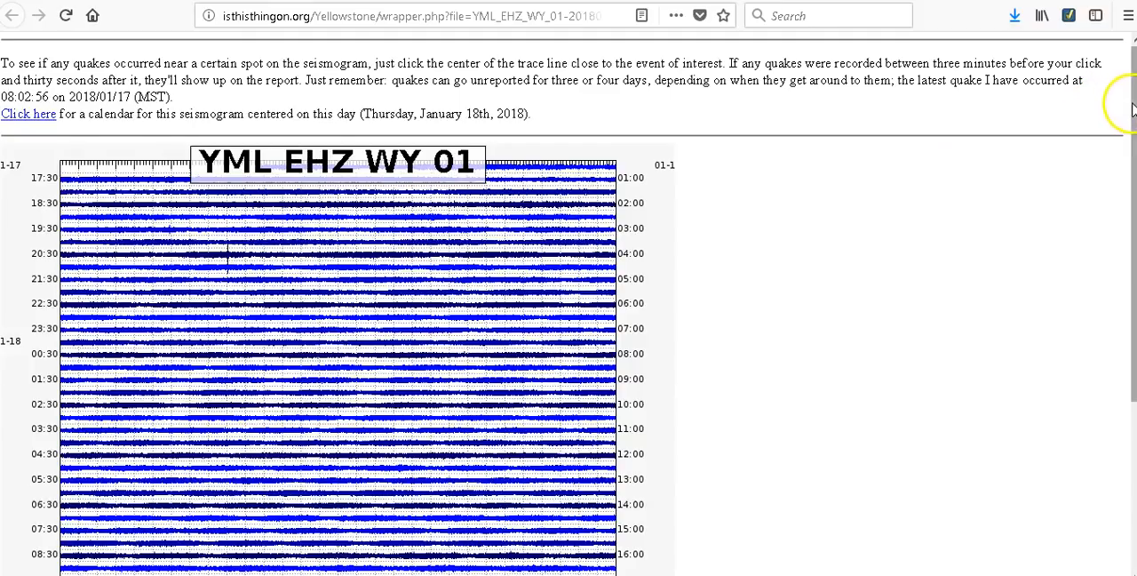
scroll(down, 3)
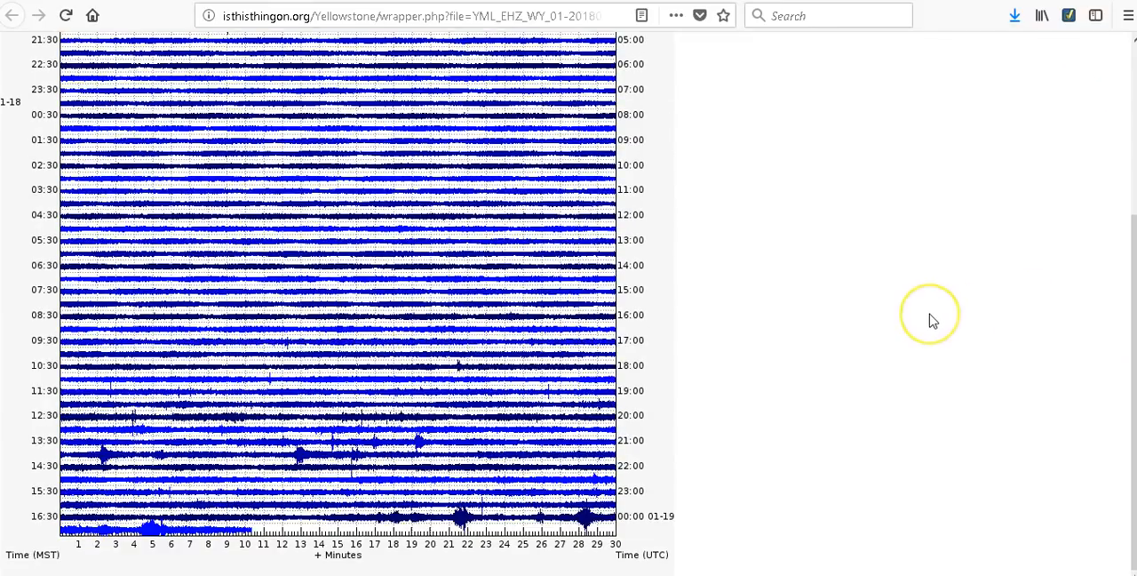
mouse_move(932, 320)
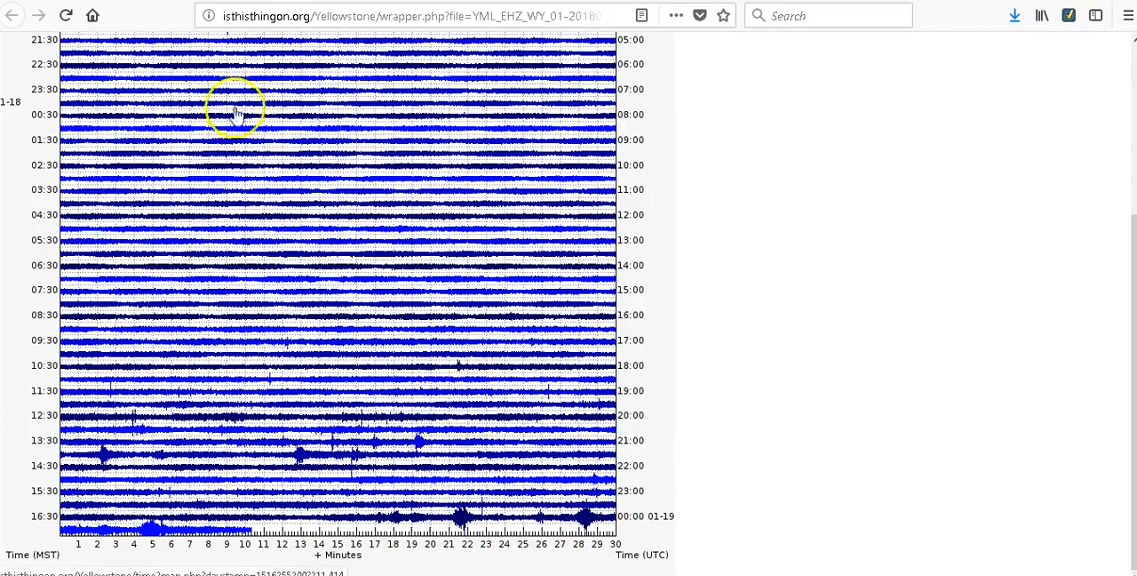
click(11, 20)
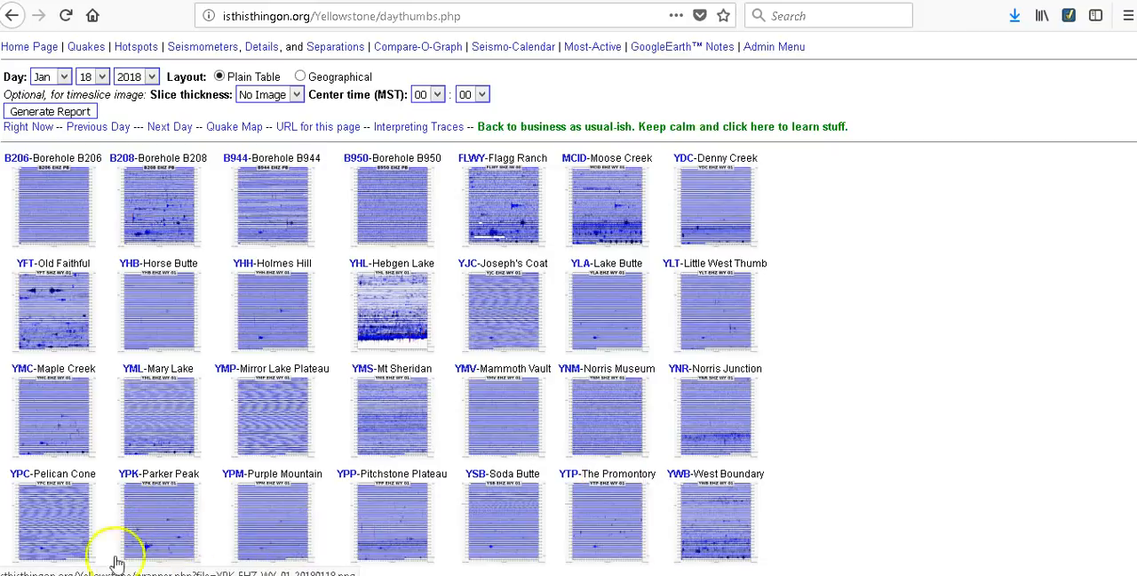
mouse_move(341, 420)
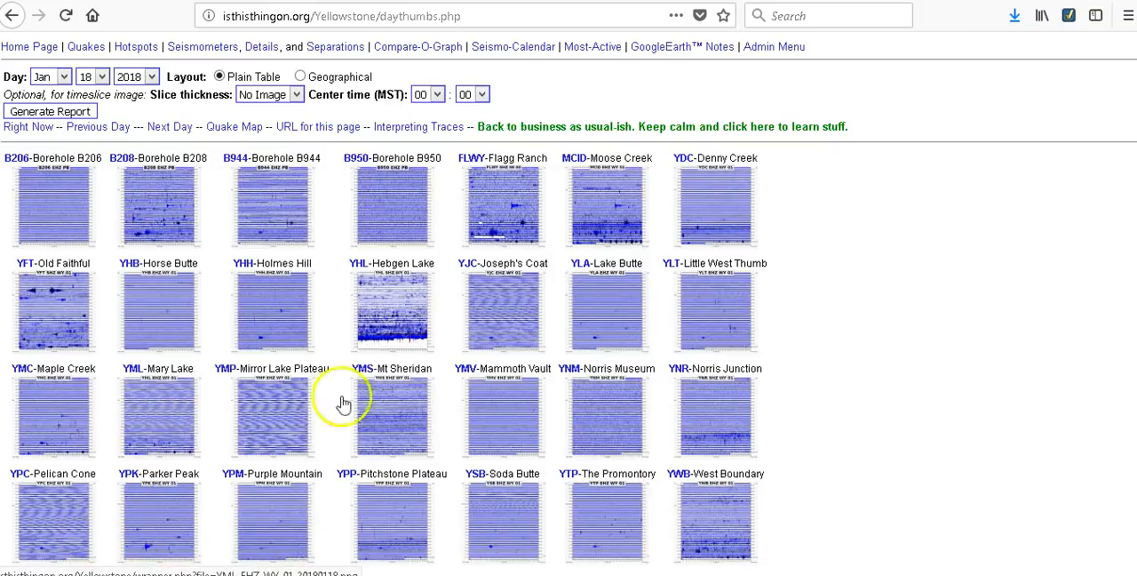
Step: View the West Boundary and Pitchstone Plateau seismograms, returning to the thumbnail grid each time
click(711, 529)
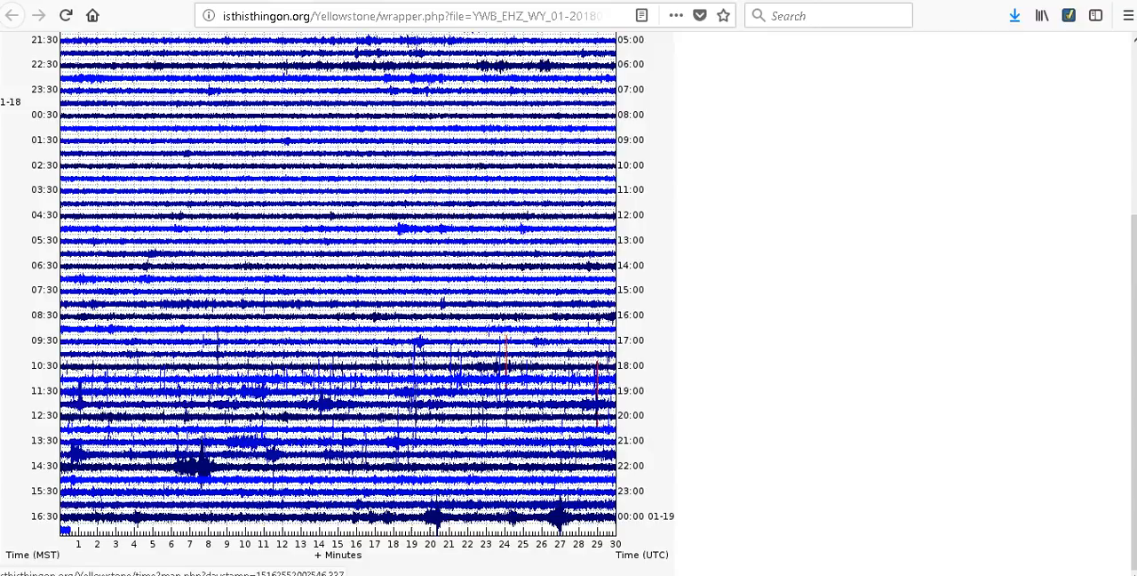
click(13, 20)
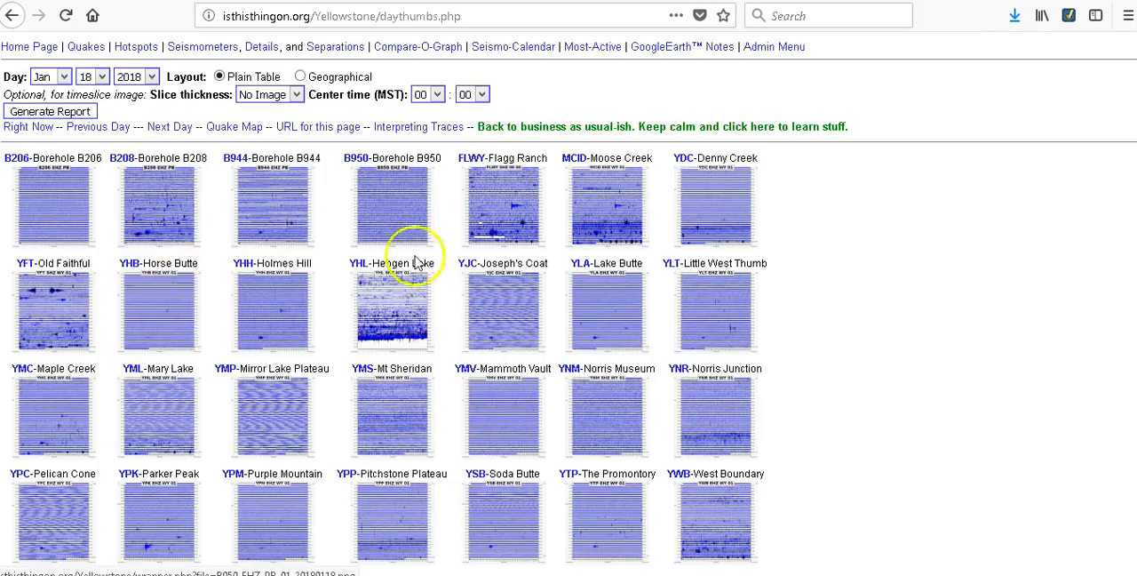
mouse_move(708, 220)
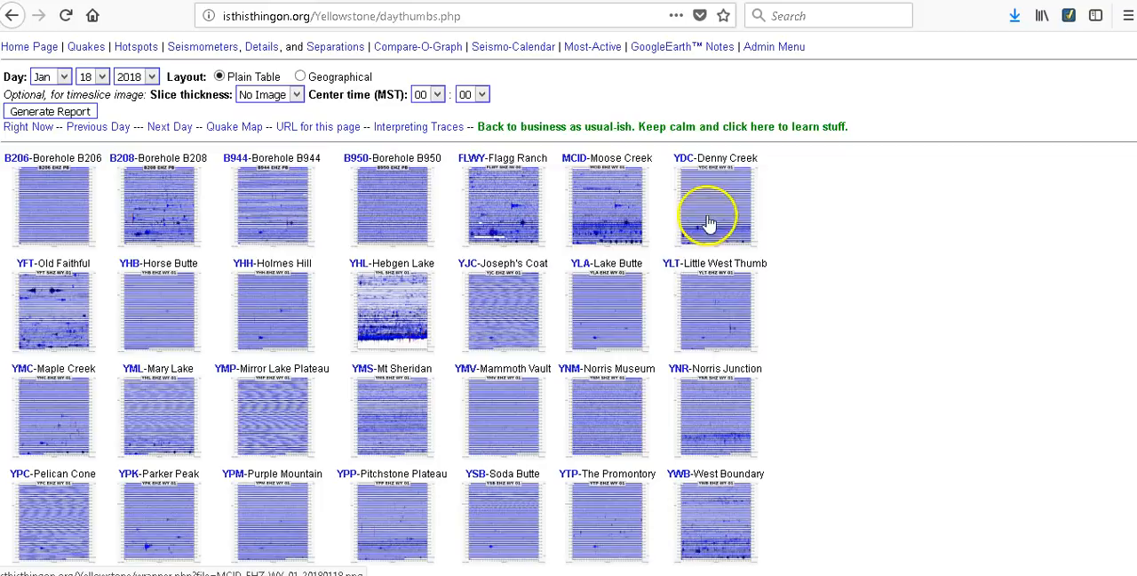
mouse_move(408, 351)
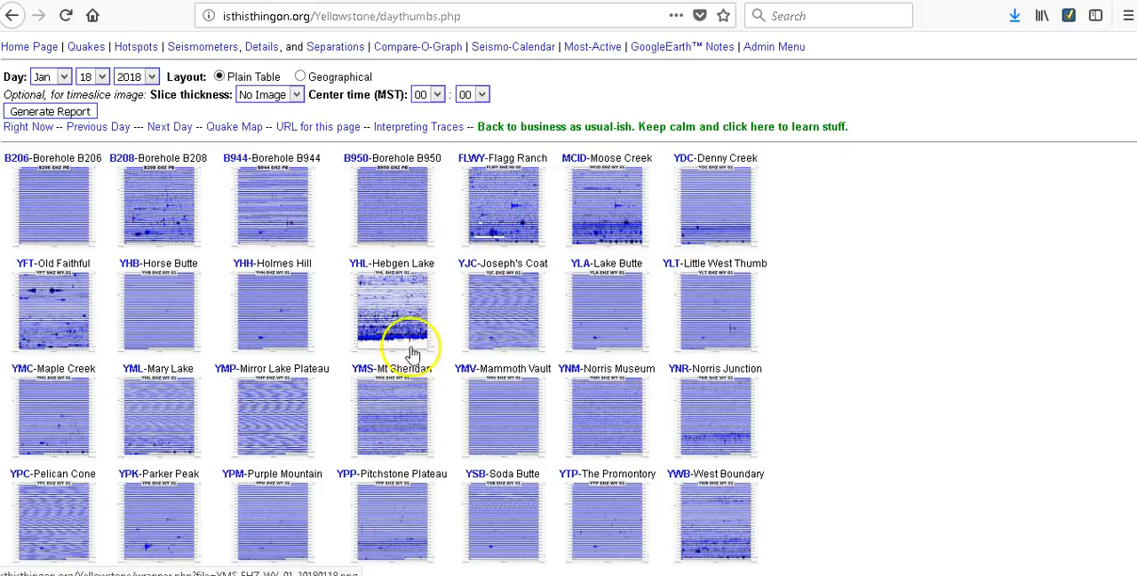
mouse_move(398, 329)
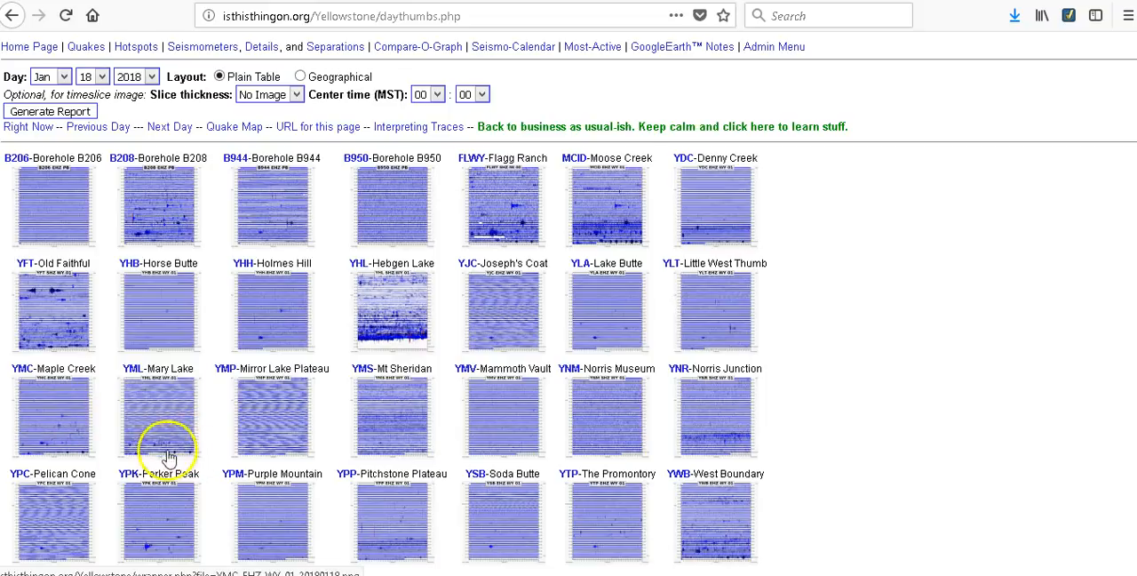
mouse_move(746, 531)
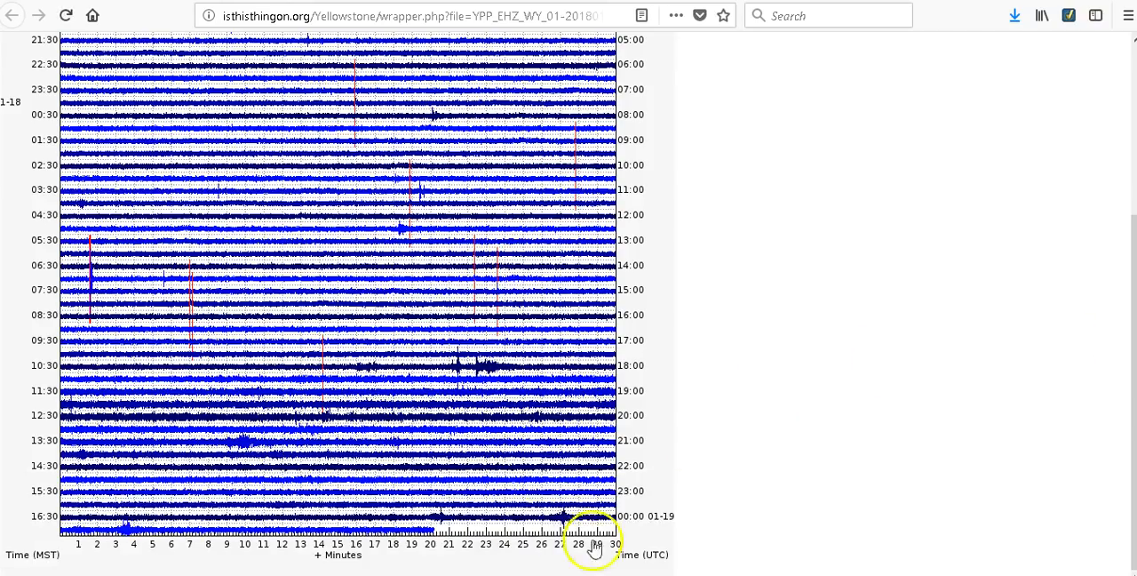
click(12, 22)
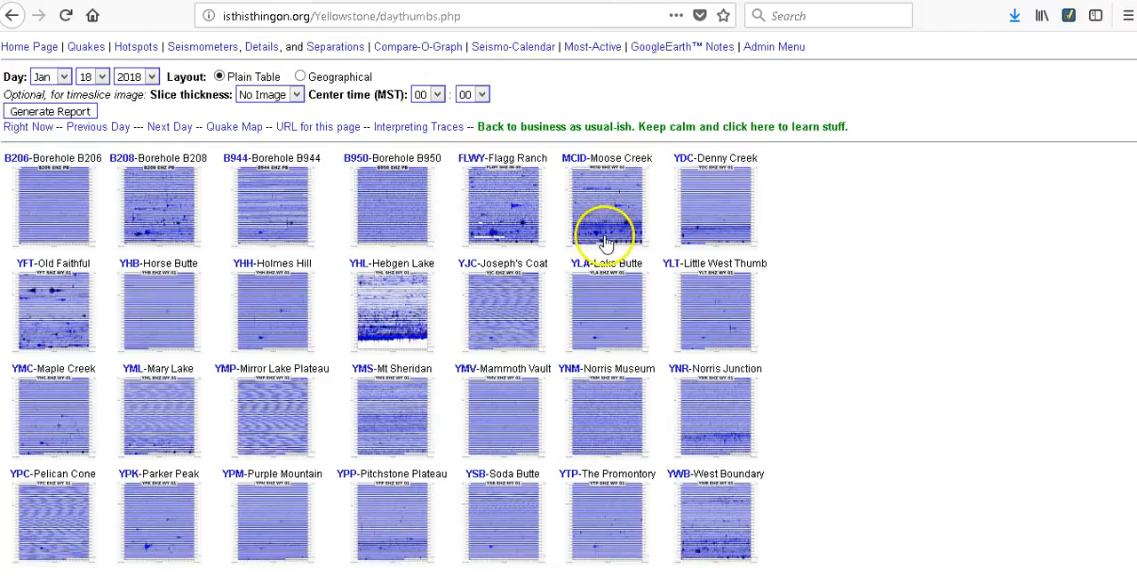
mouse_move(849, 291)
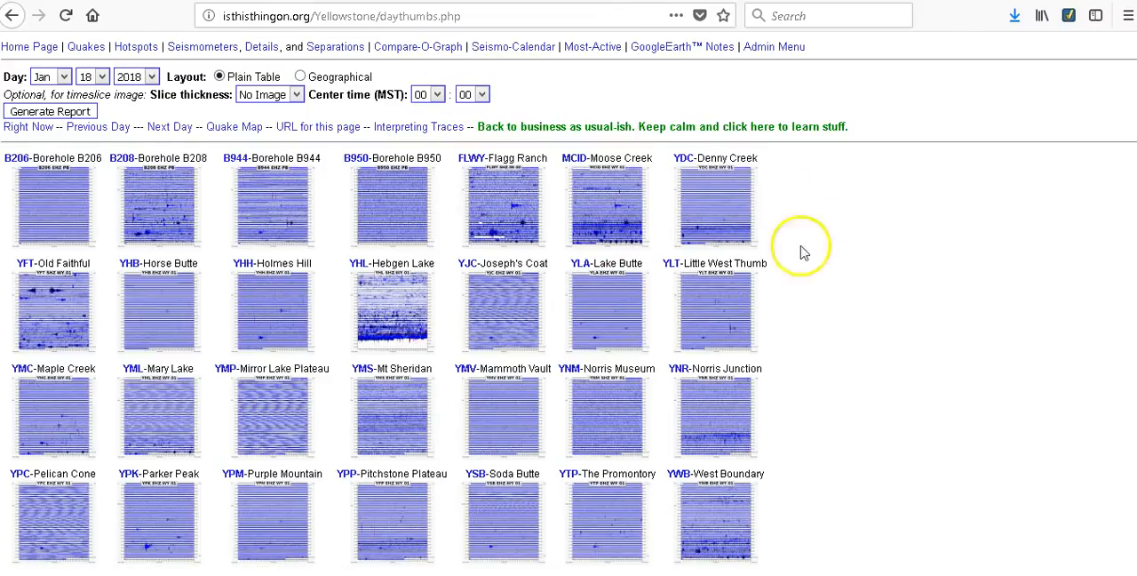
mouse_move(470, 271)
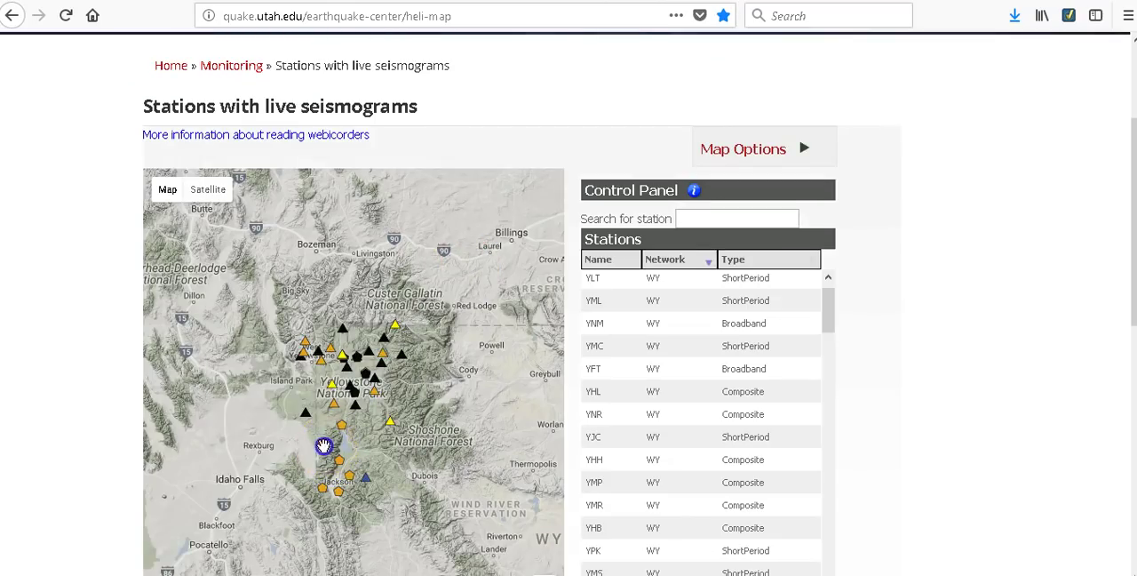
Step: Select Indian Meadow (IMW) on the map, then close its seismogram
click(323, 462)
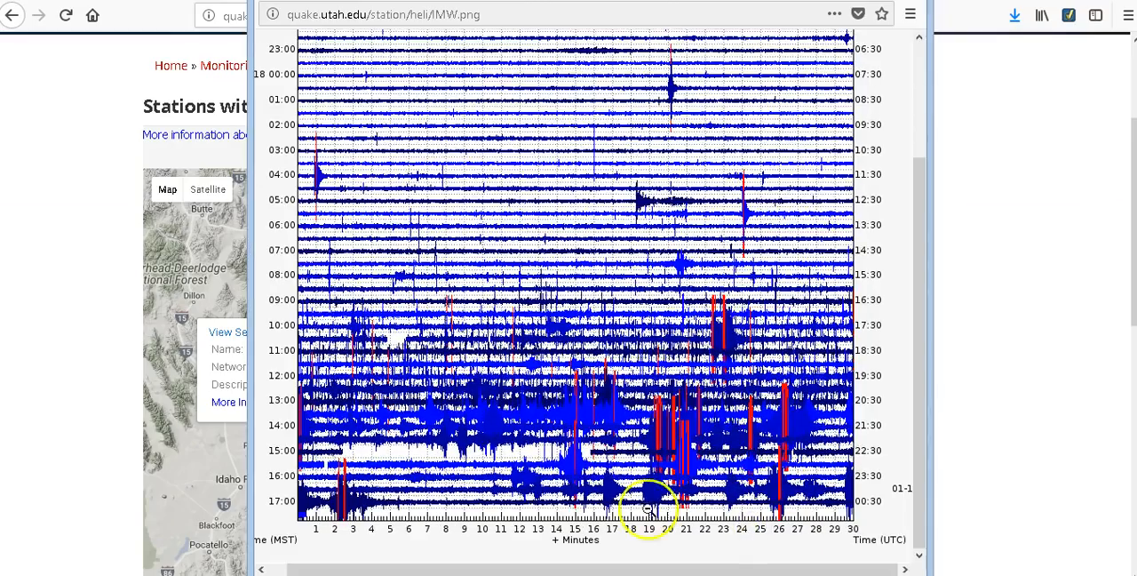
mouse_move(851, 477)
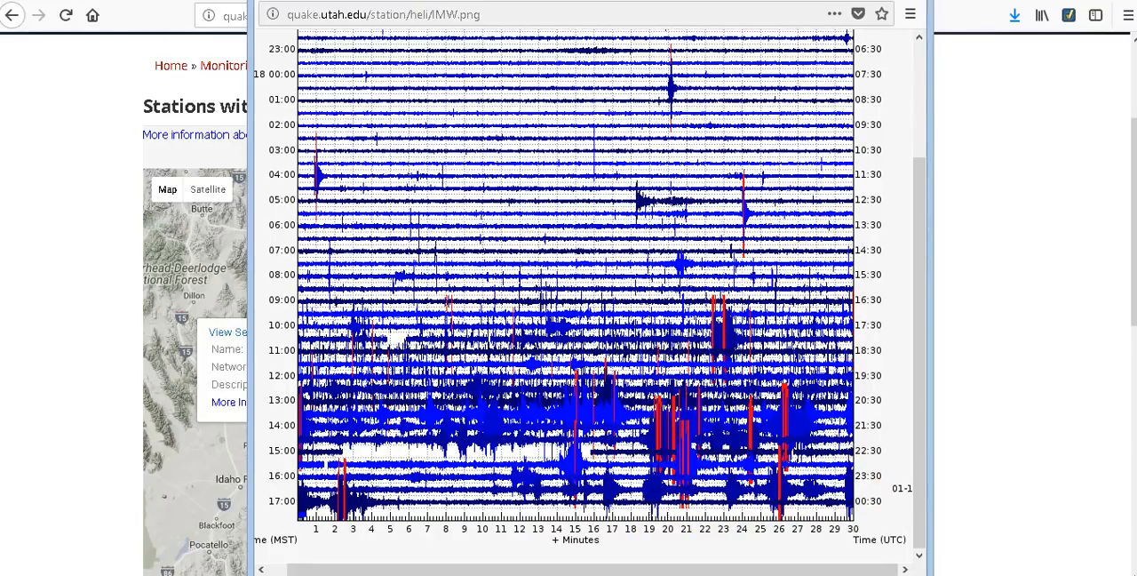
click(12, 14)
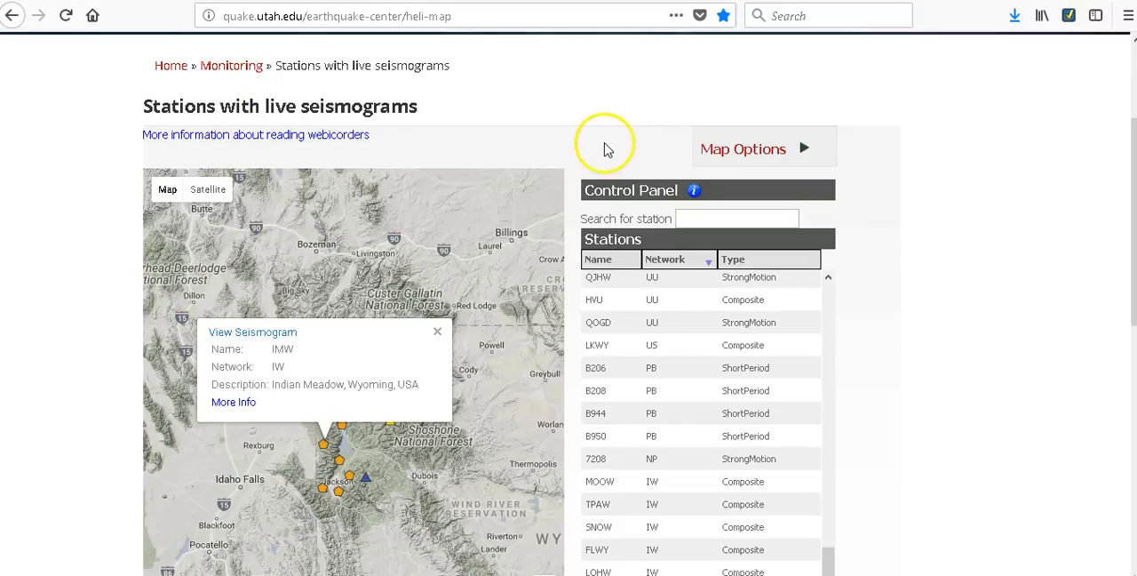